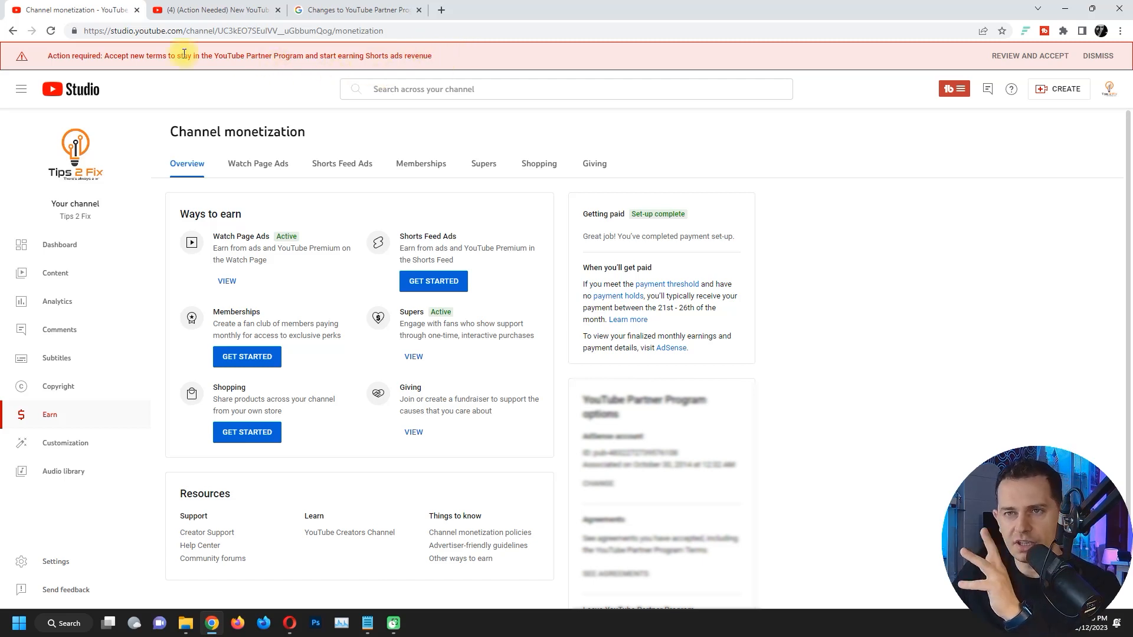
mouse_move(894, 296)
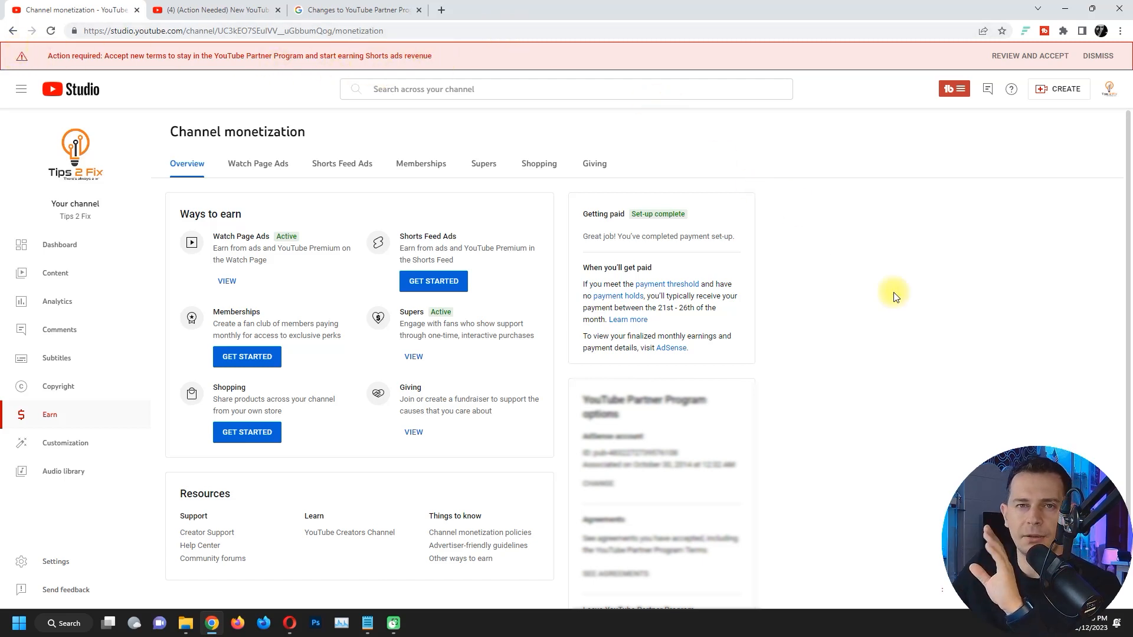
Switch to the YouTube tab playing the new Partner Program contract terms video.
click(210, 9)
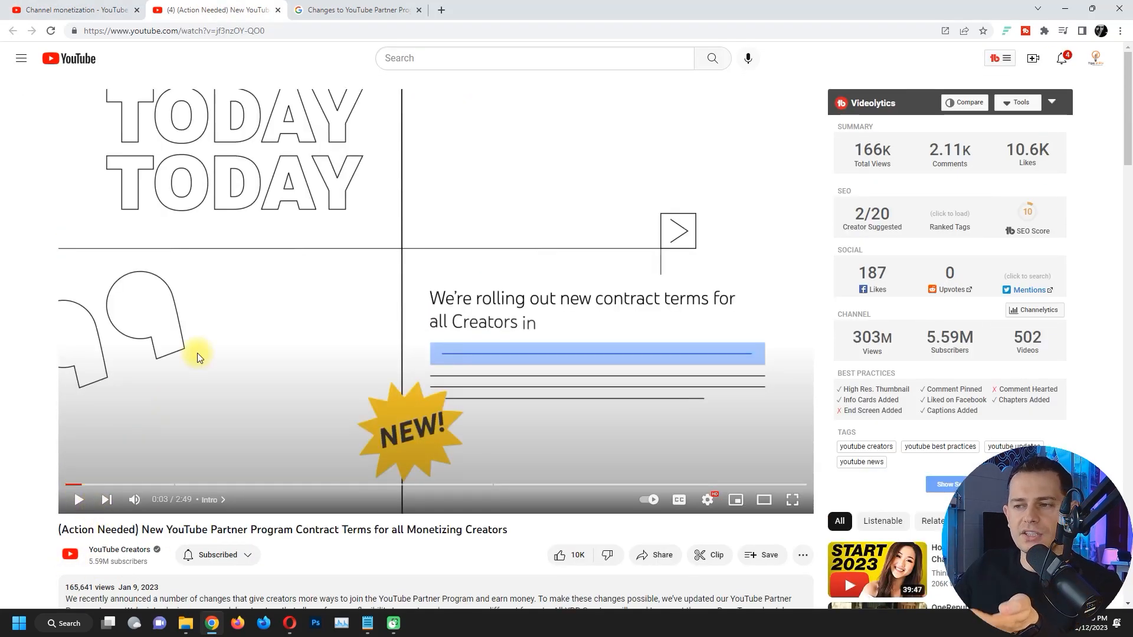
mouse_move(342, 299)
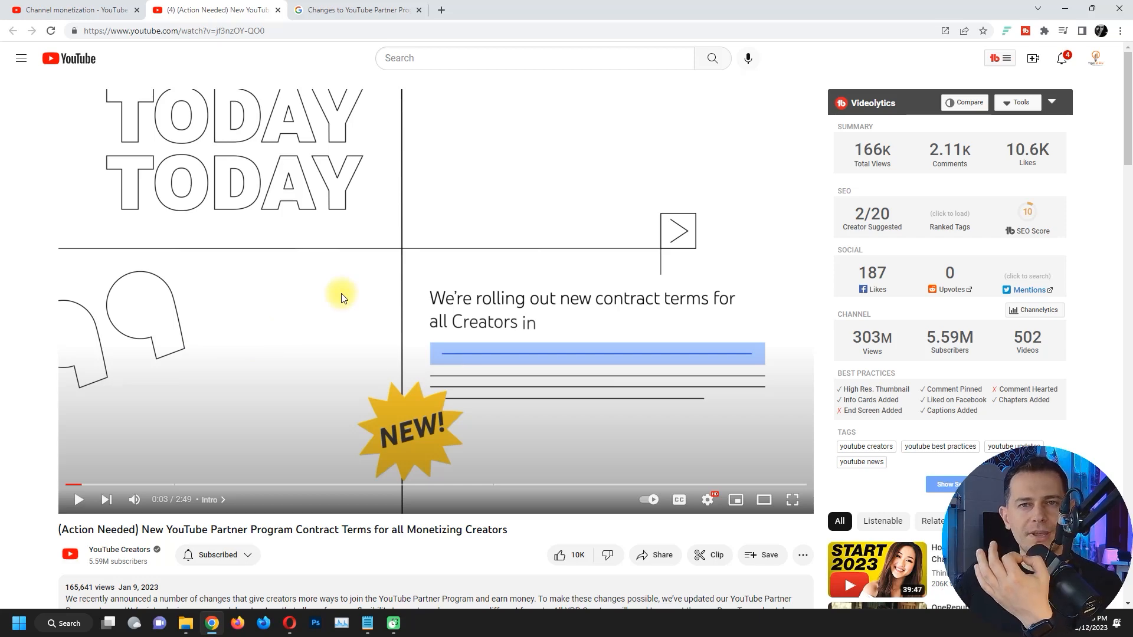
mouse_move(215, 467)
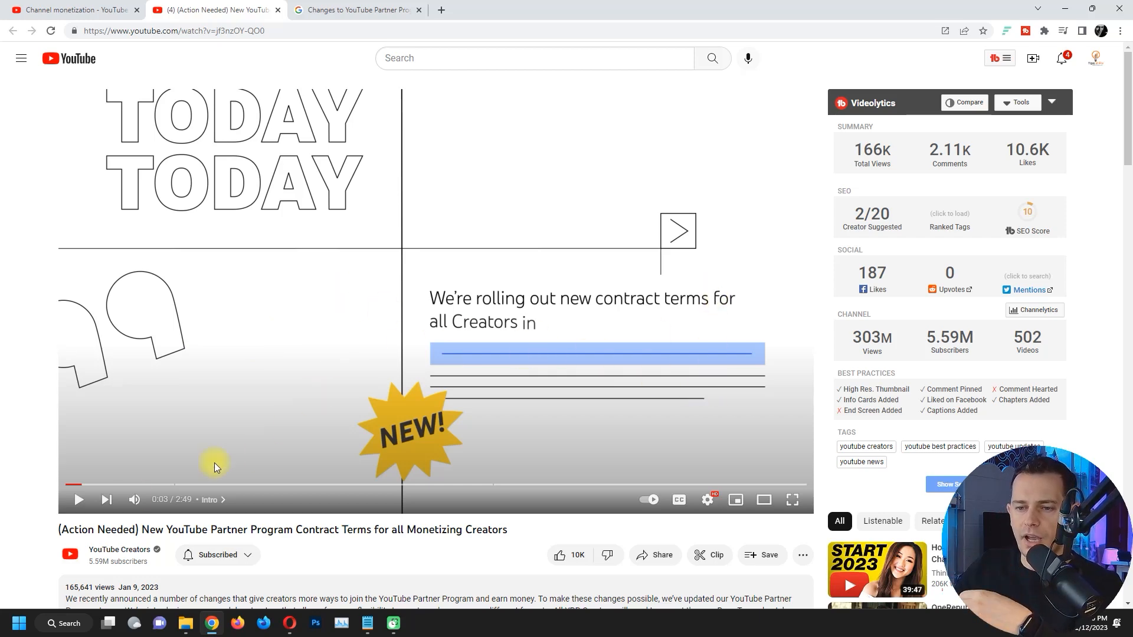
mouse_move(335, 255)
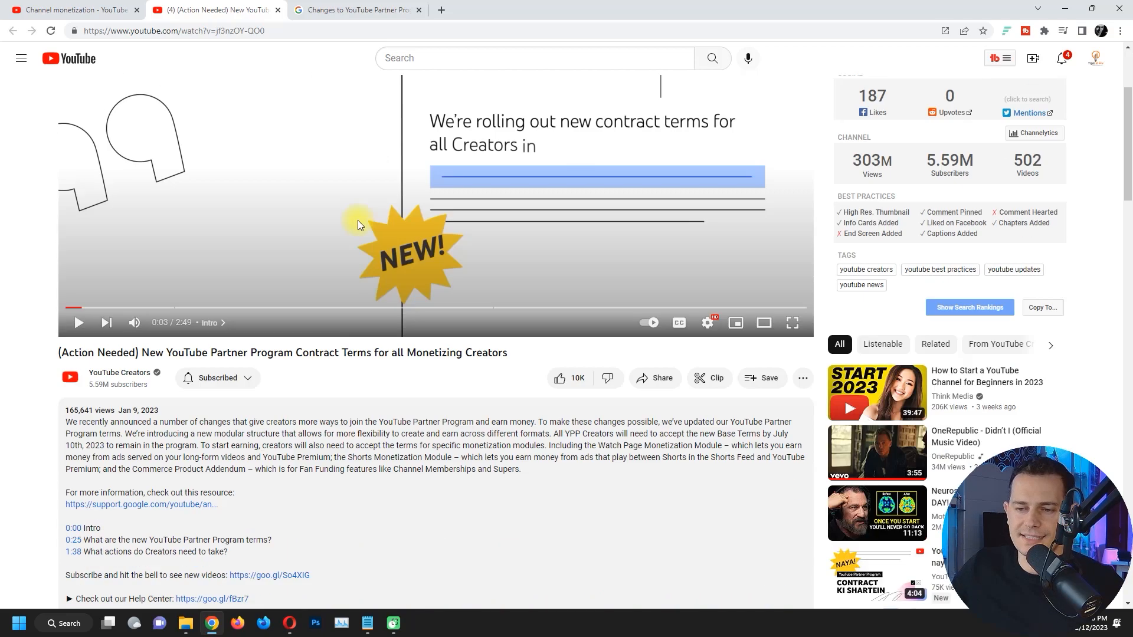
Return to Channel monetization and view the Watch Page Ads earning details.
click(72, 9)
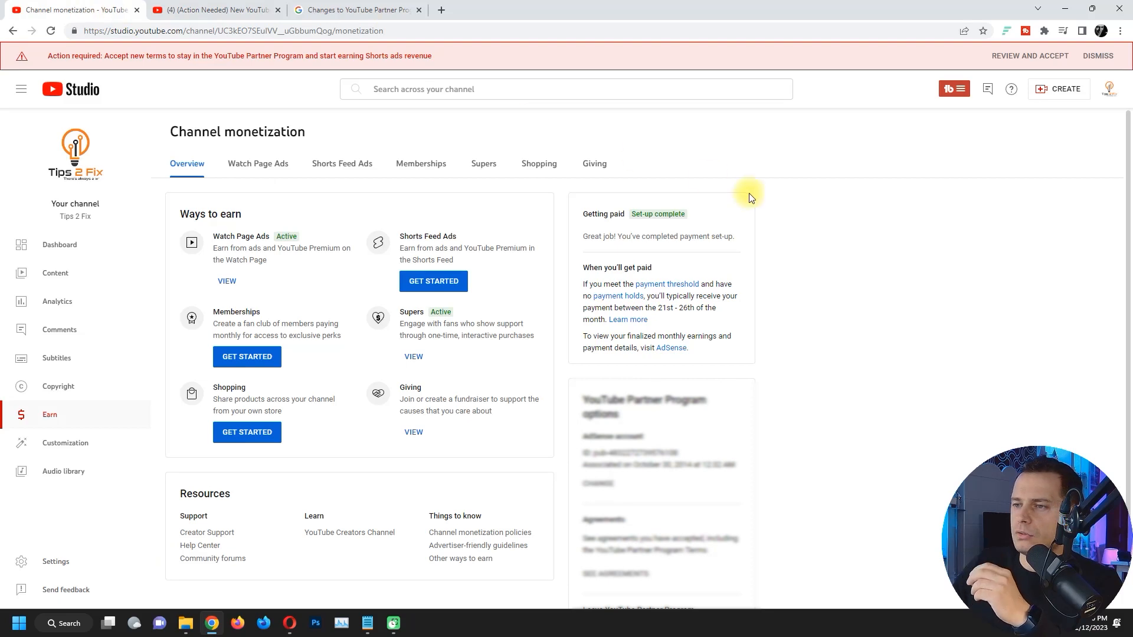
scroll(down, 3)
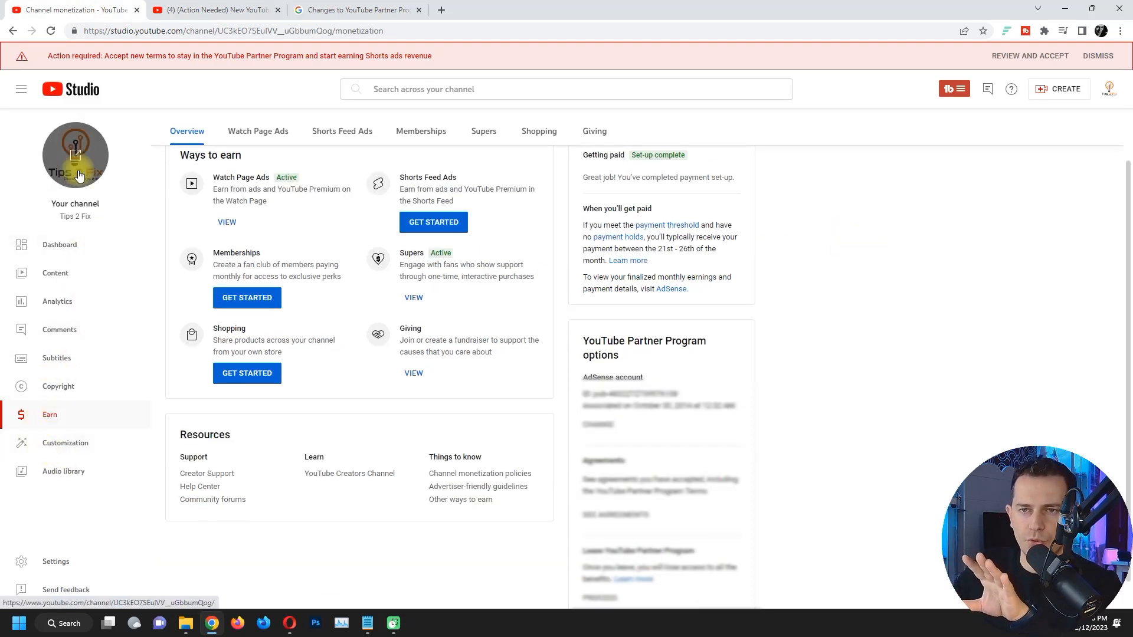
click(1111, 89)
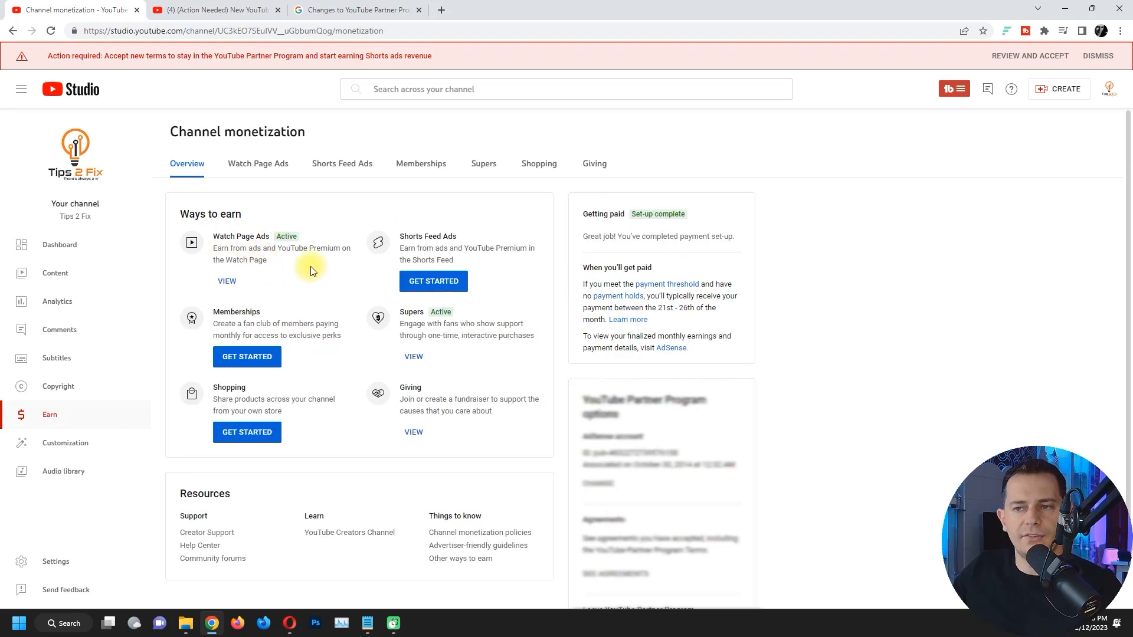
mouse_move(282, 266)
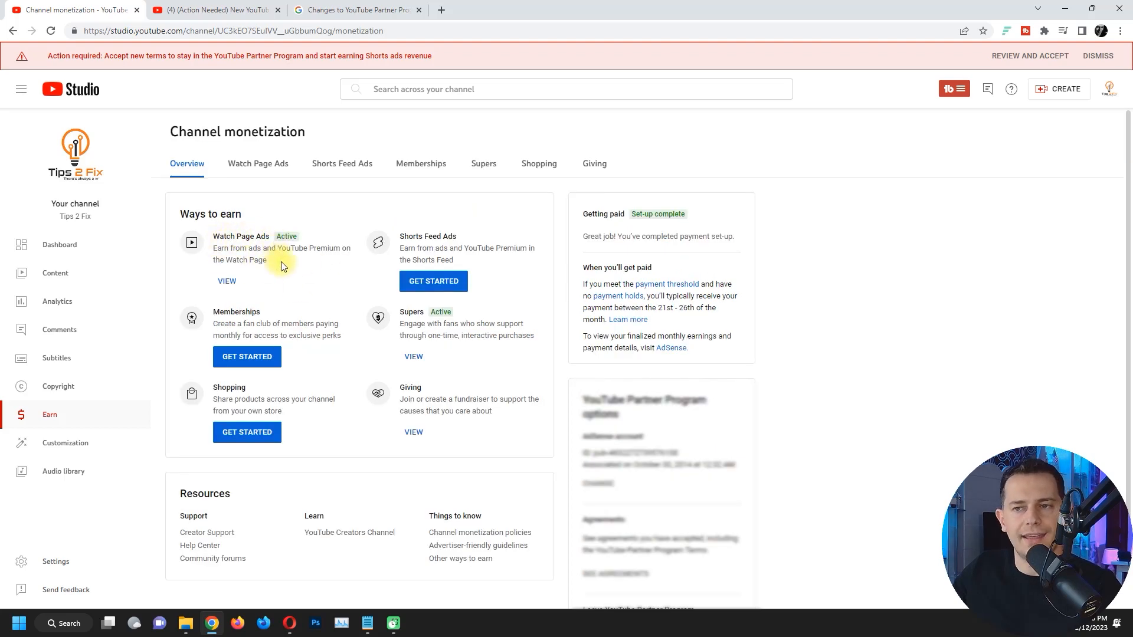
click(257, 163)
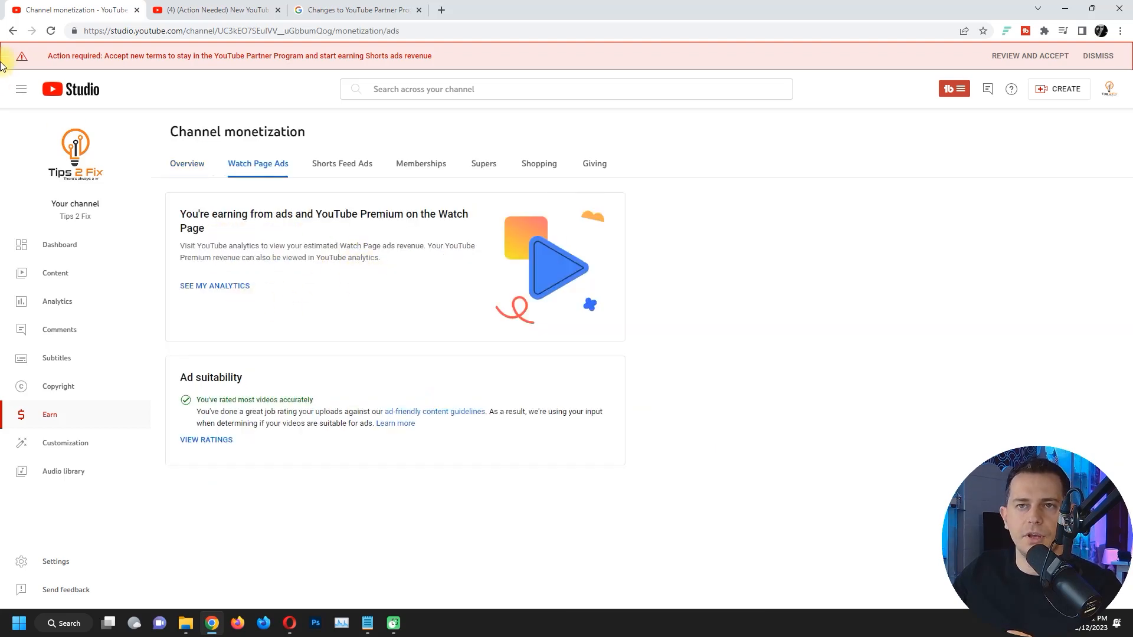
View the saved new-terms screenshots in Photos up to the July 10th removal warning.
click(258, 164)
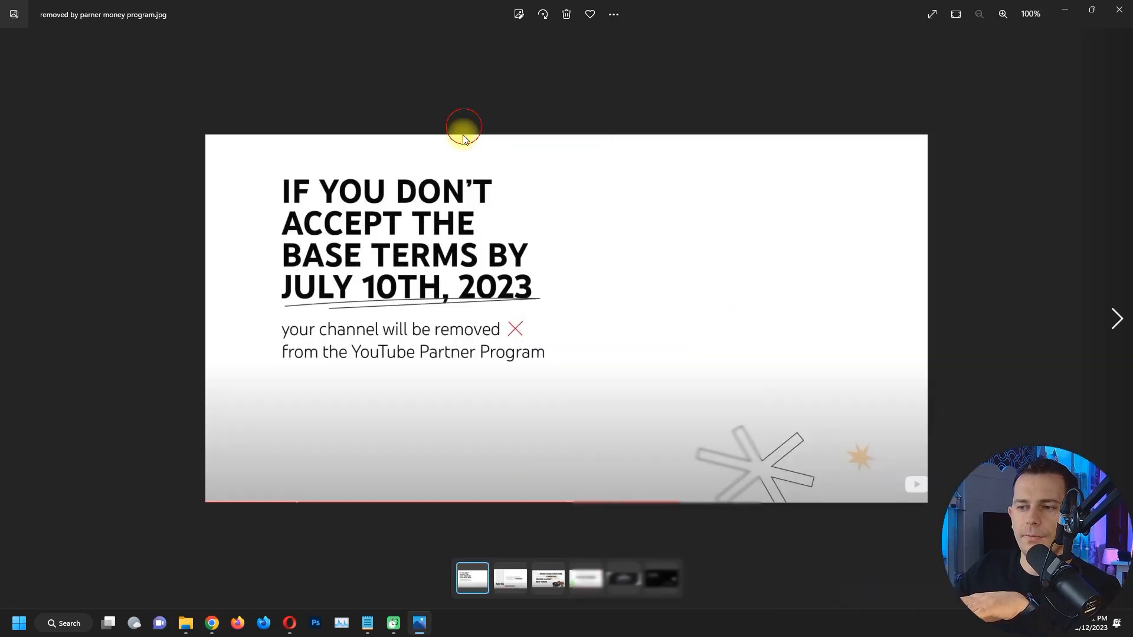
mouse_move(524, 249)
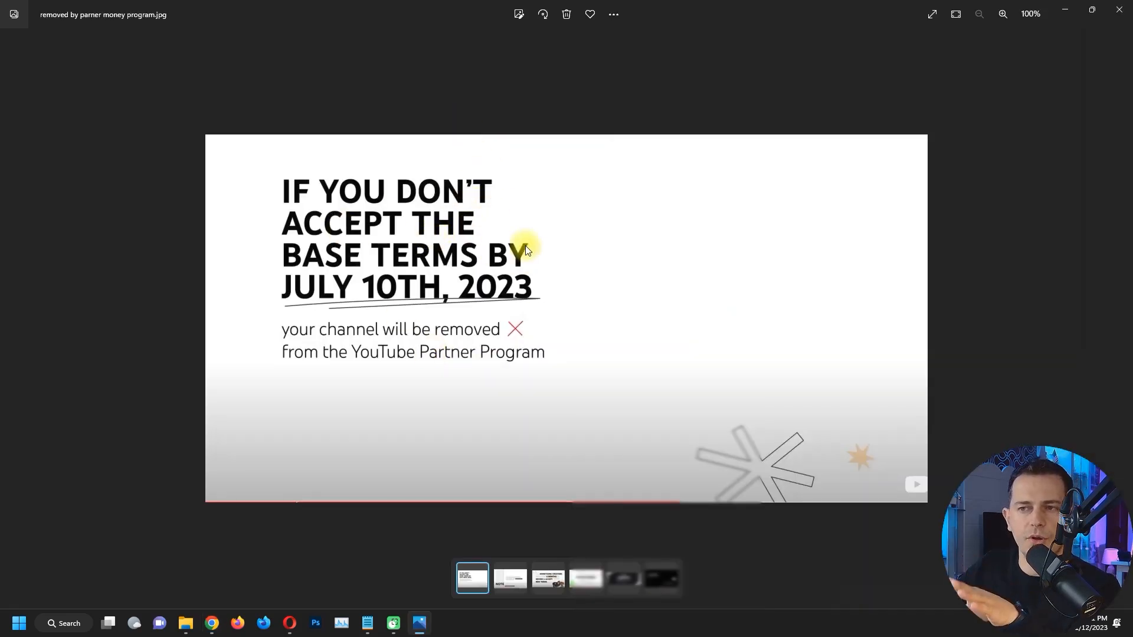
mouse_move(299, 302)
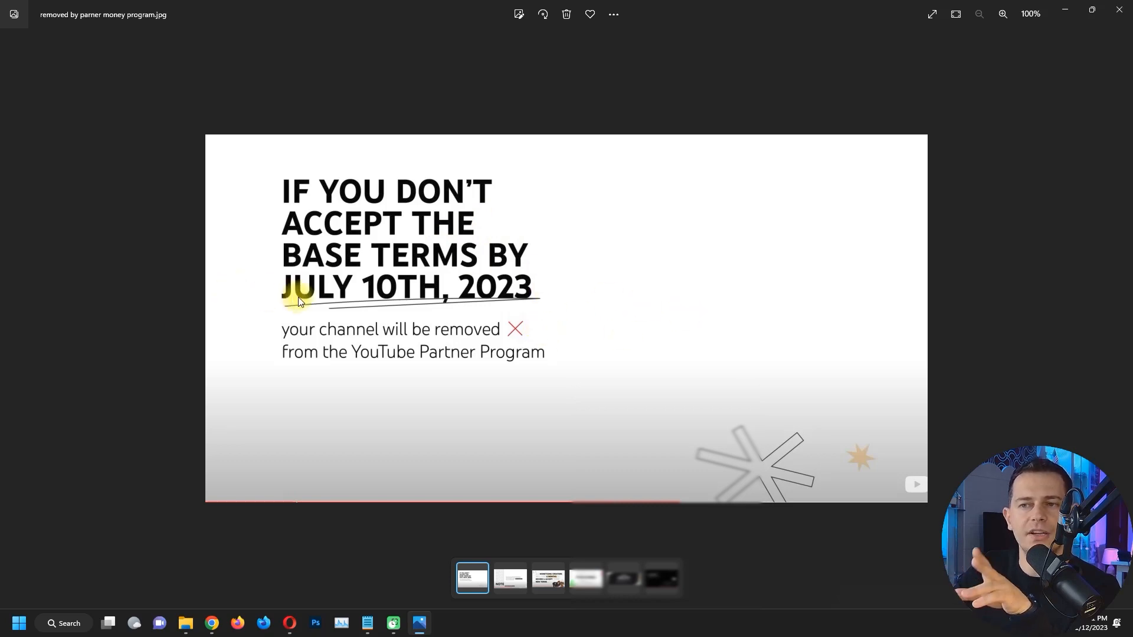
mouse_move(621, 307)
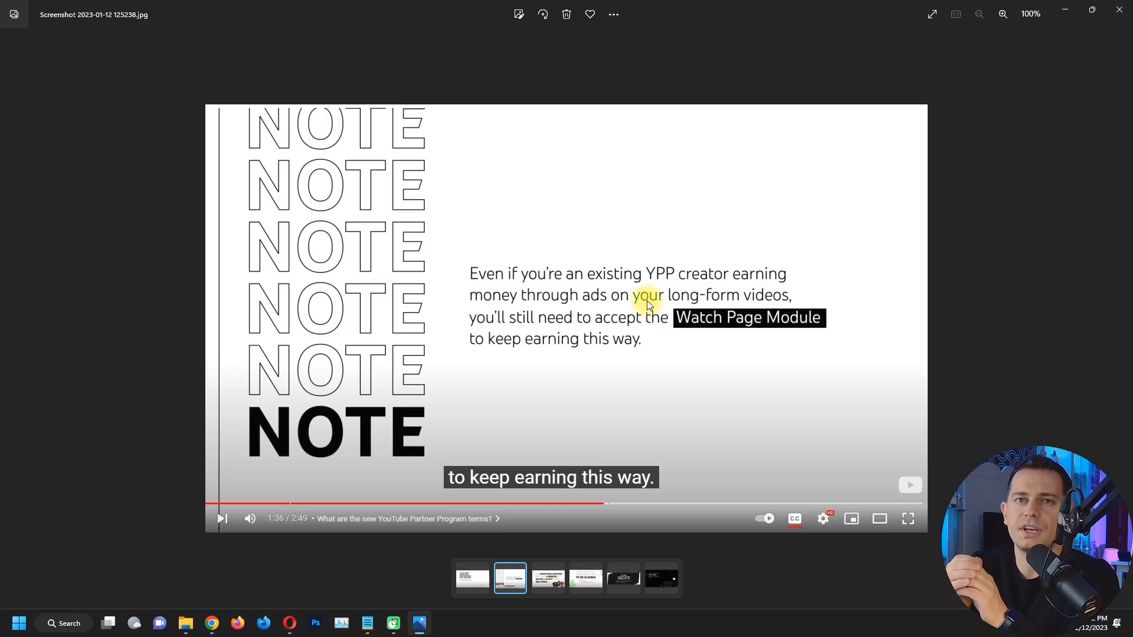
mouse_move(291, 414)
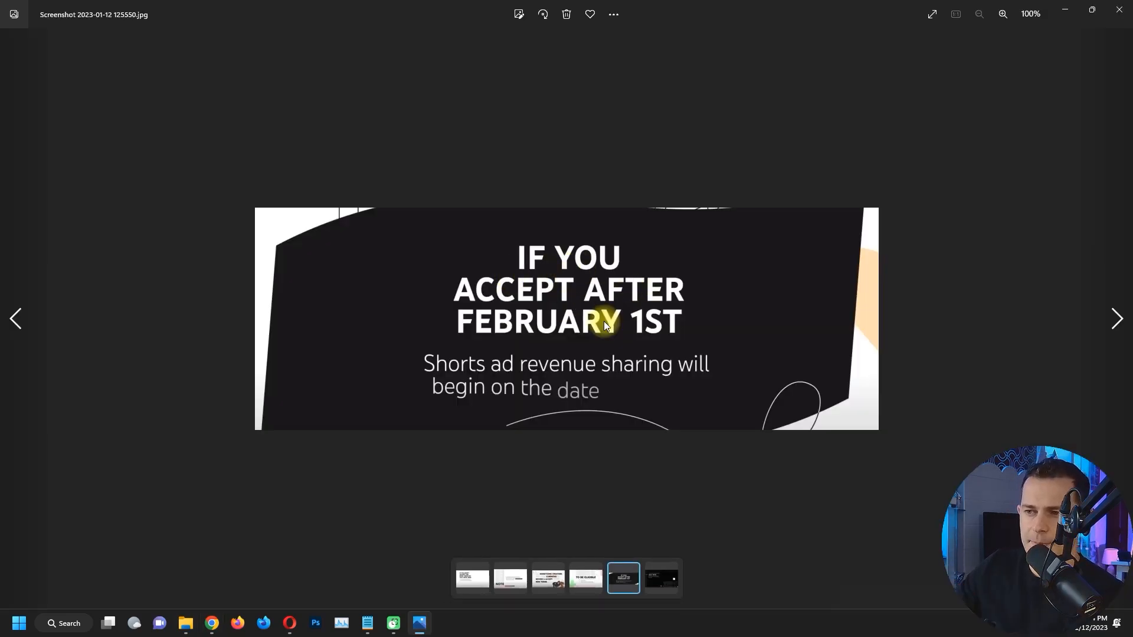
mouse_move(428, 384)
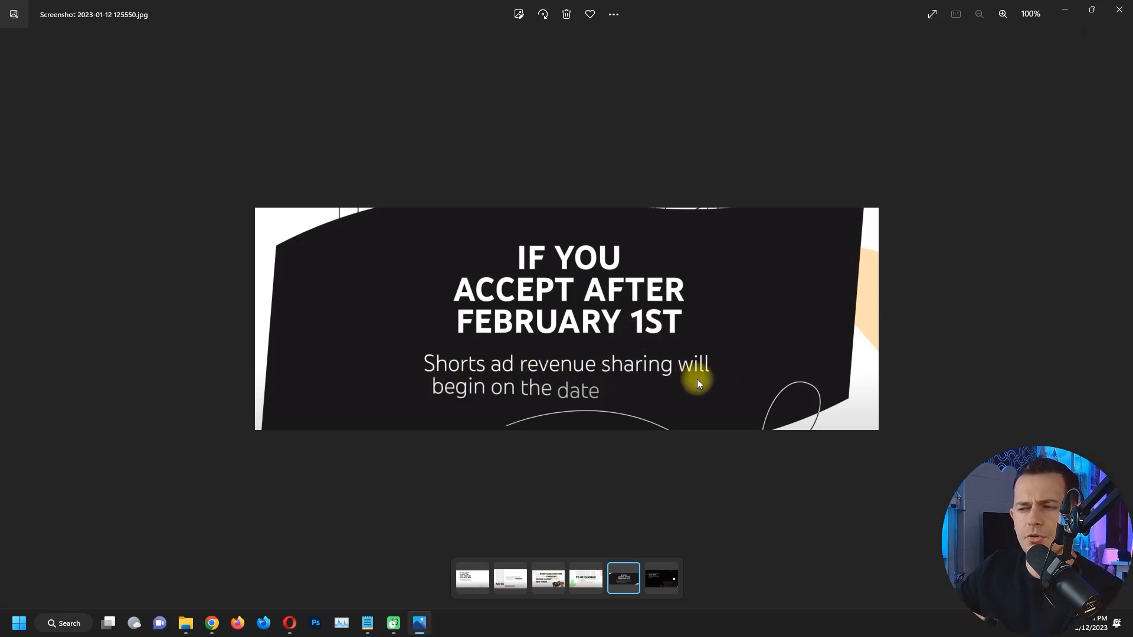
mouse_move(480, 372)
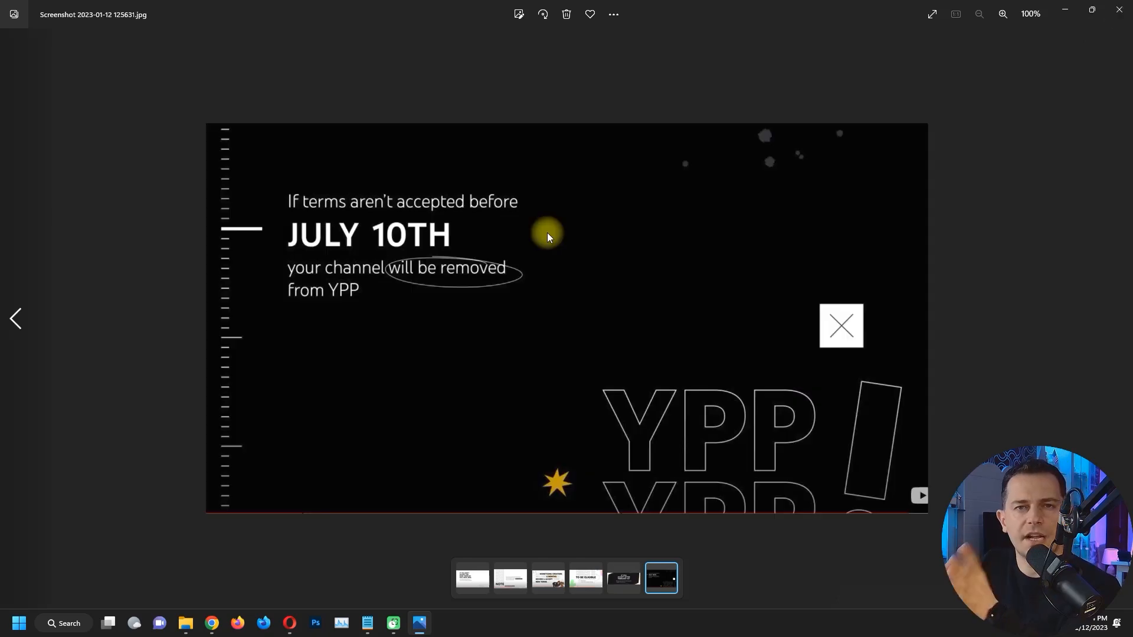
mouse_move(396, 247)
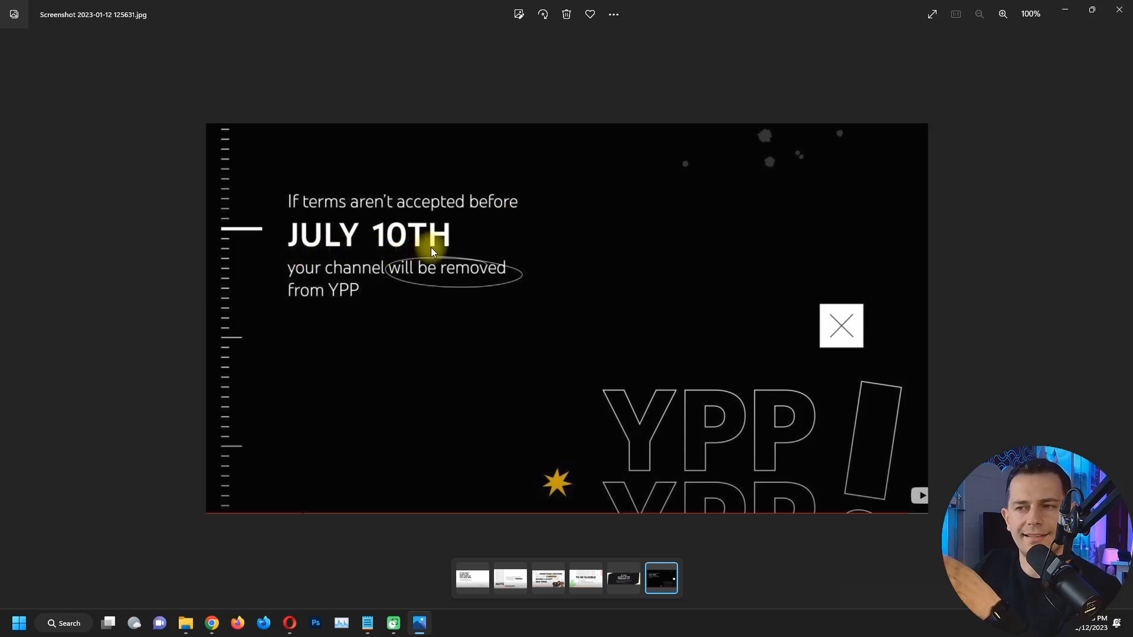
mouse_move(242, 262)
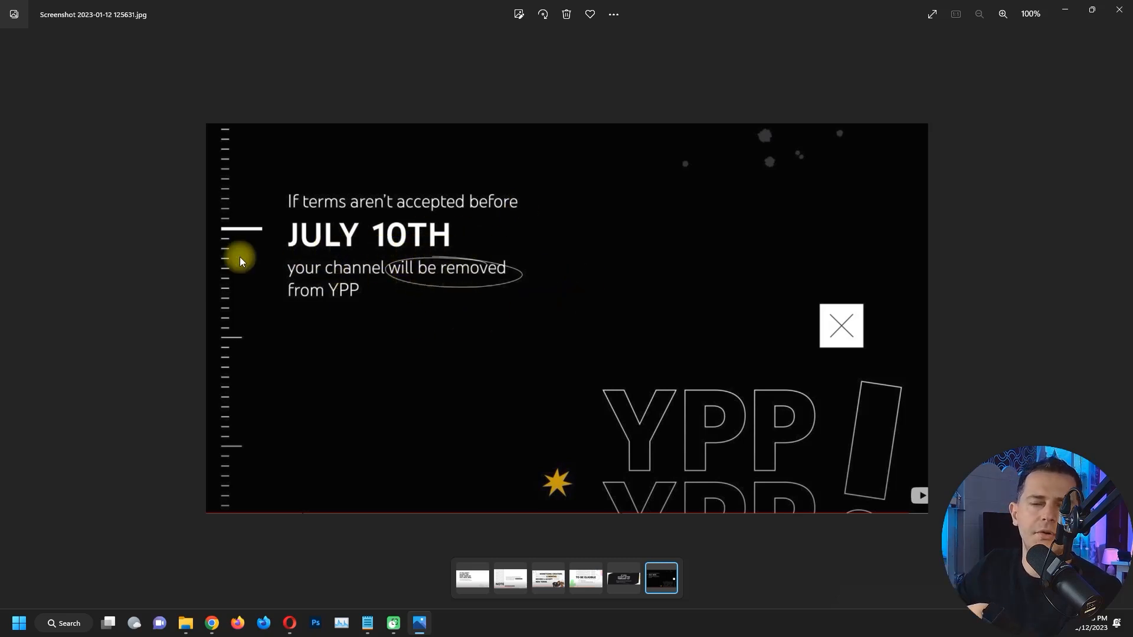
mouse_move(1124, 11)
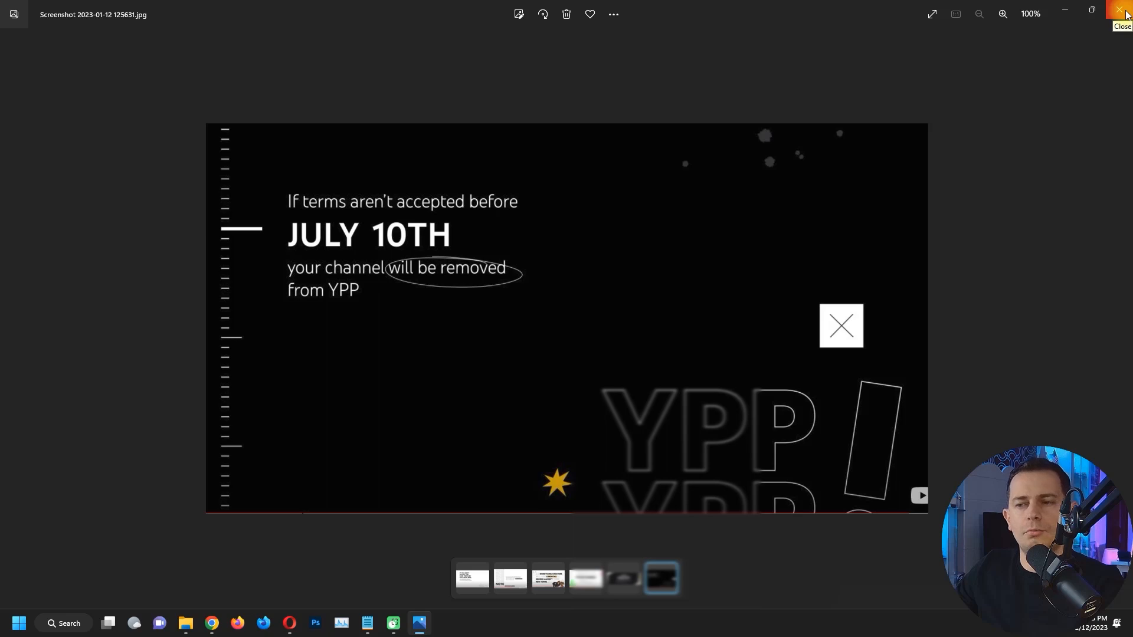
Close the Photos screenshot viewer to get back to the monetization overview.
click(1124, 13)
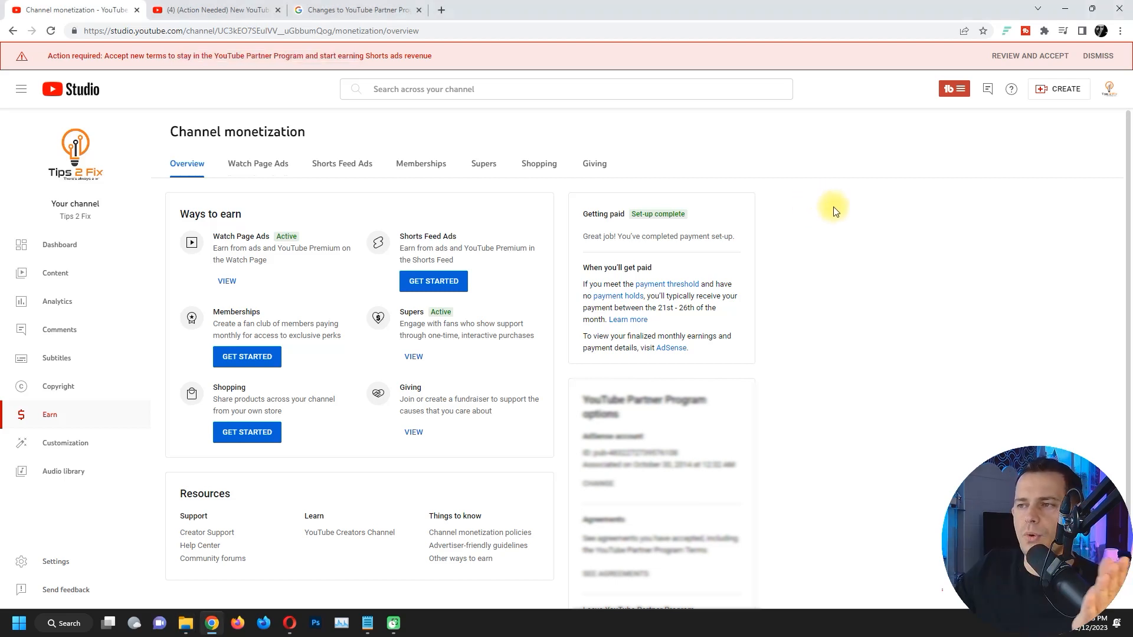
mouse_move(856, 231)
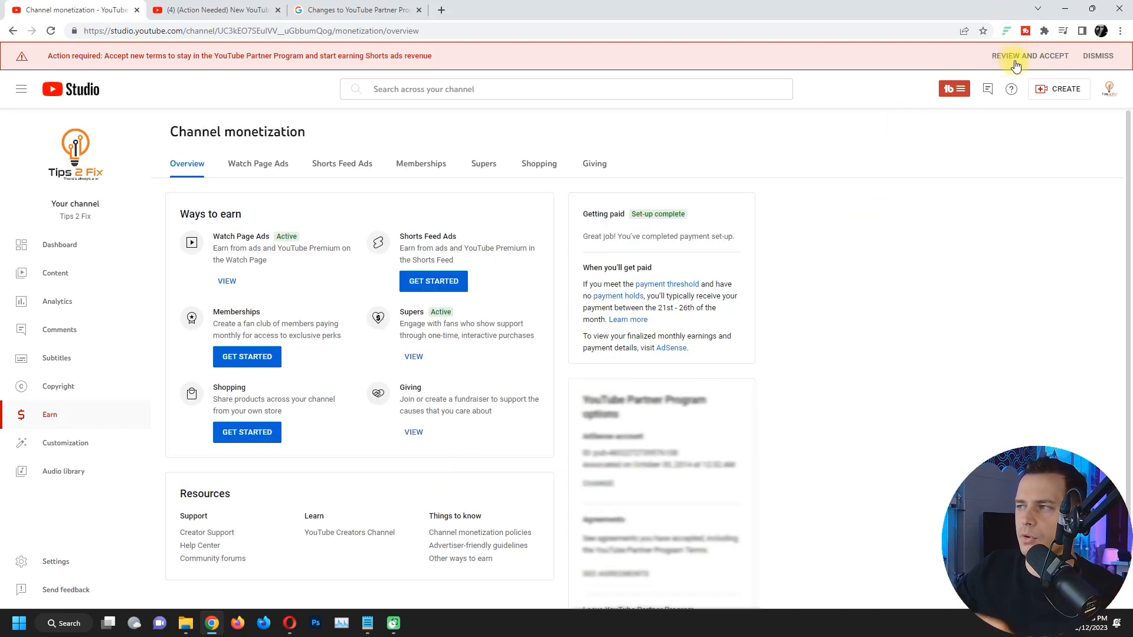
Start REVIEW AND ACCEPT from the Action required banner.
click(1029, 55)
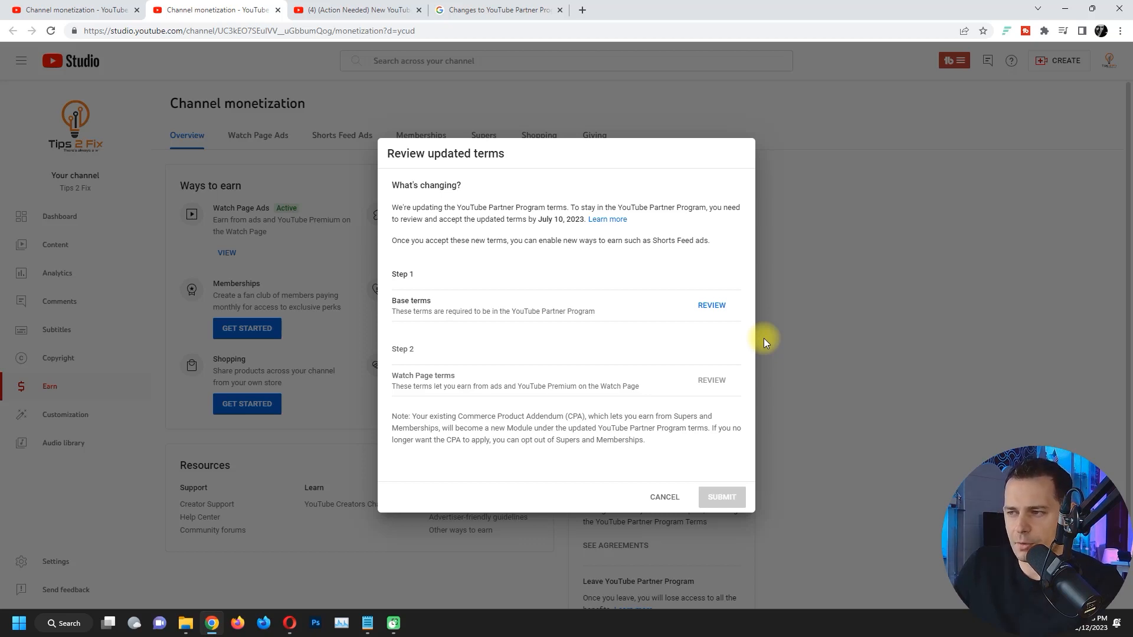
mouse_move(553, 222)
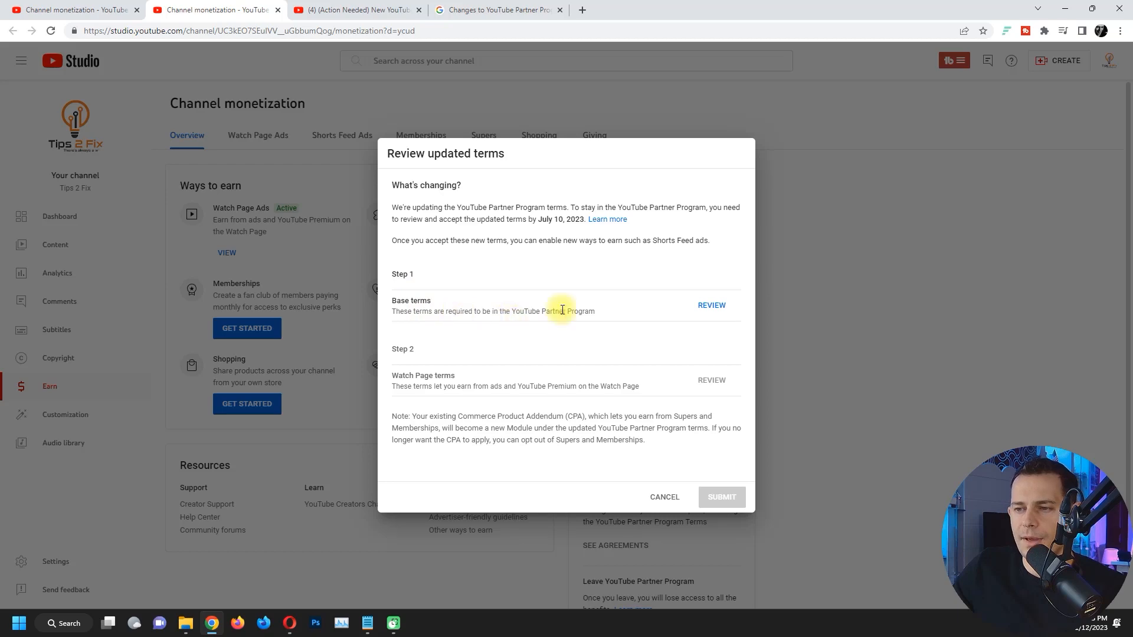
mouse_move(550, 327)
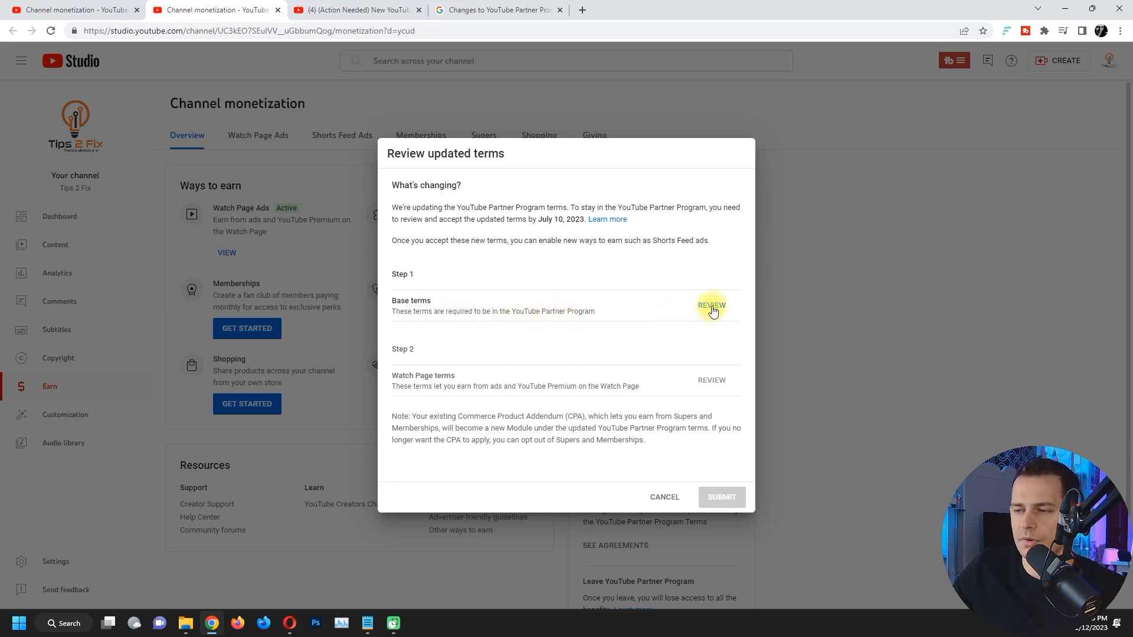
Read the Base terms to the end and tick 'I accept the Base terms'.
click(711, 306)
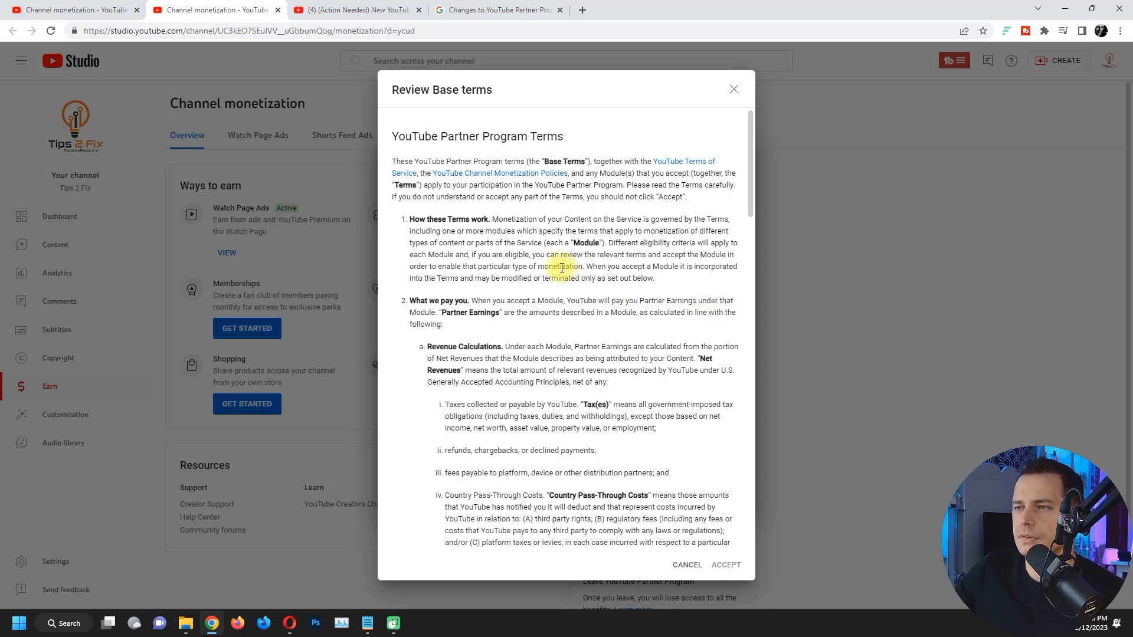
scroll(down, 3)
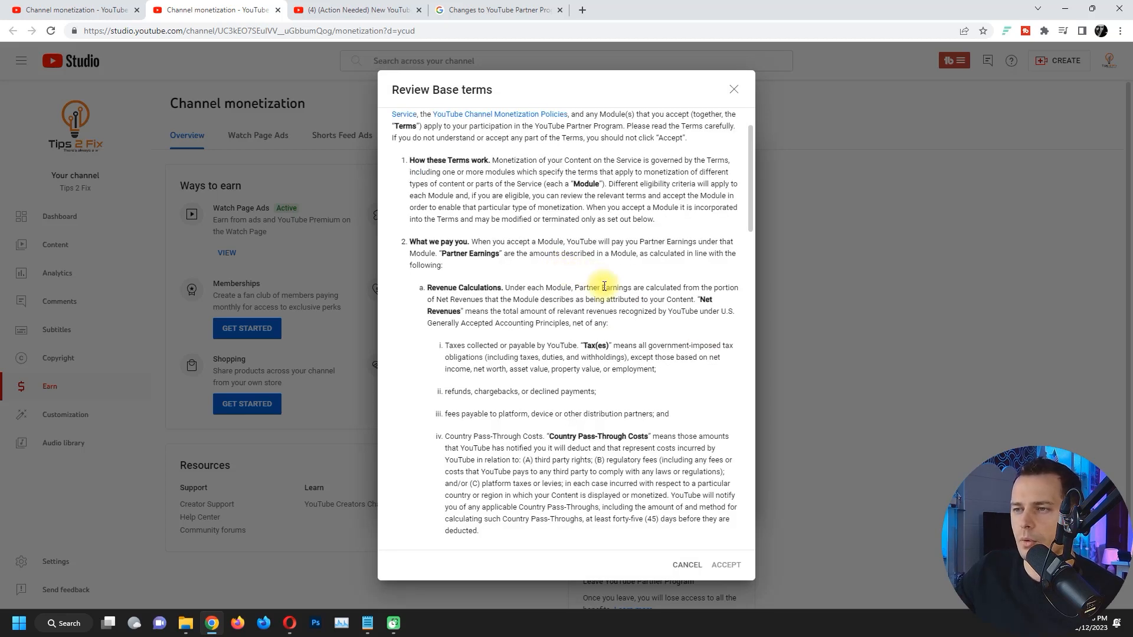
mouse_move(620, 283)
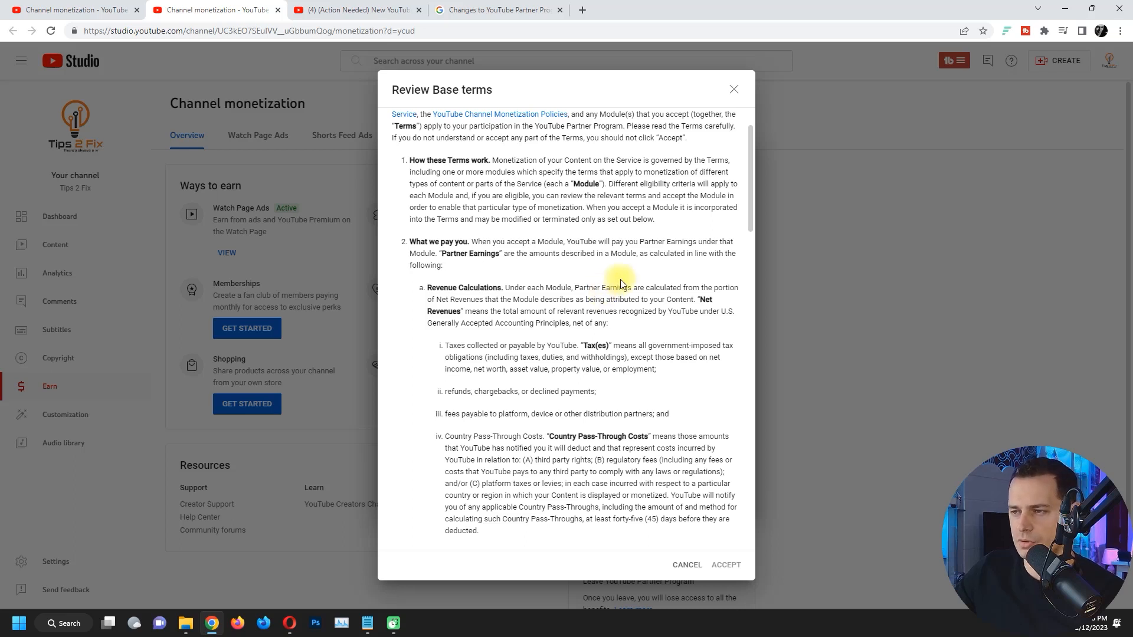
mouse_move(676, 281)
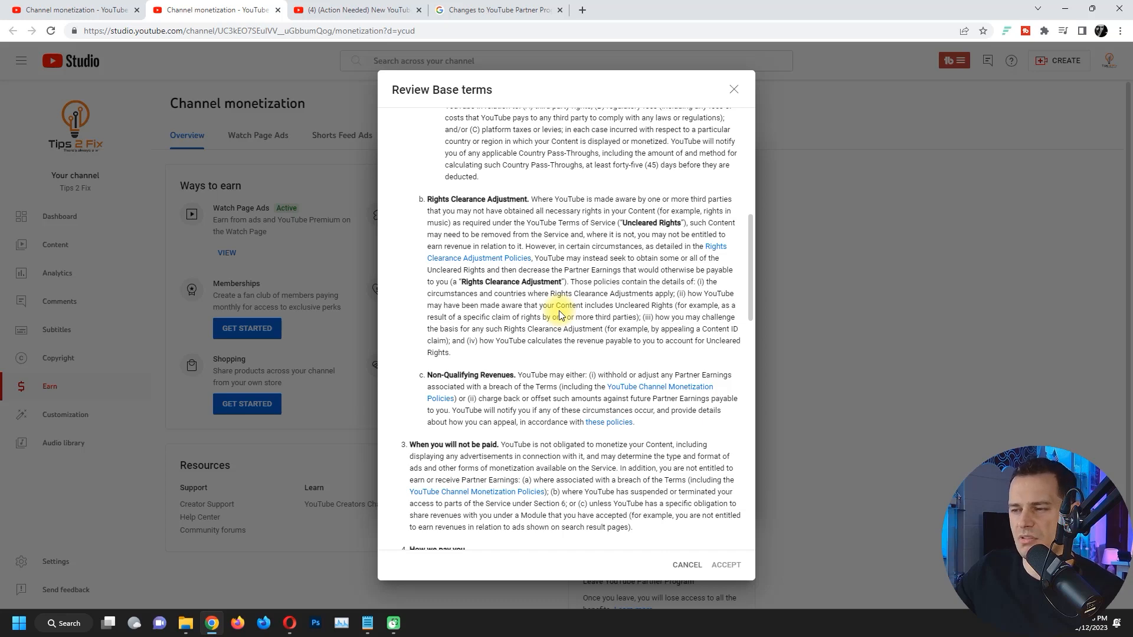
scroll(down, 3)
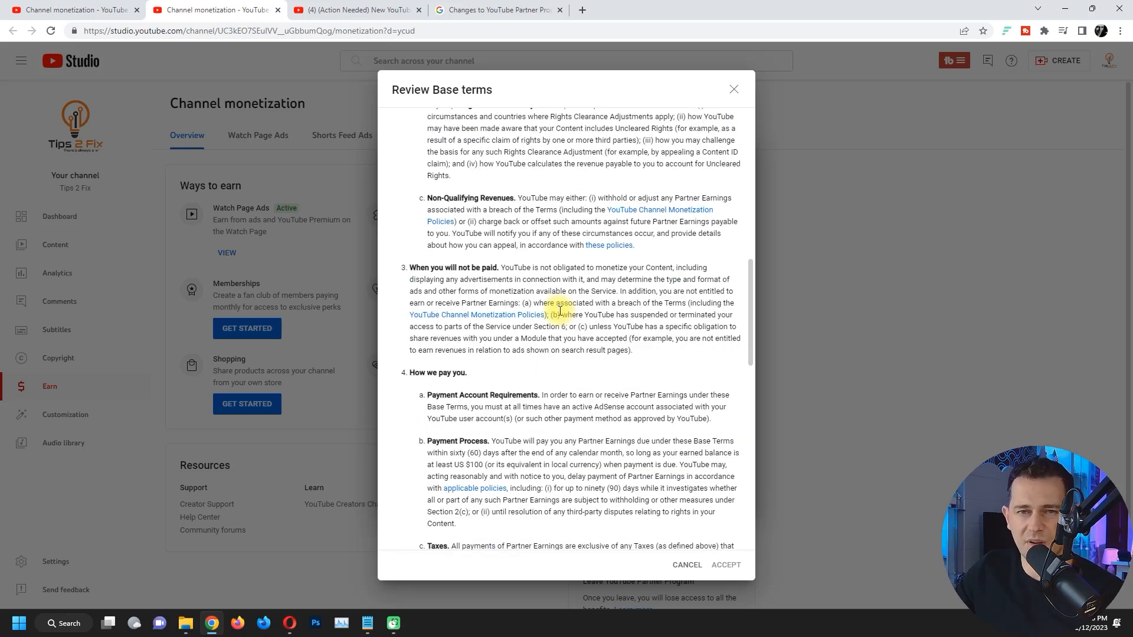
scroll(down, 3)
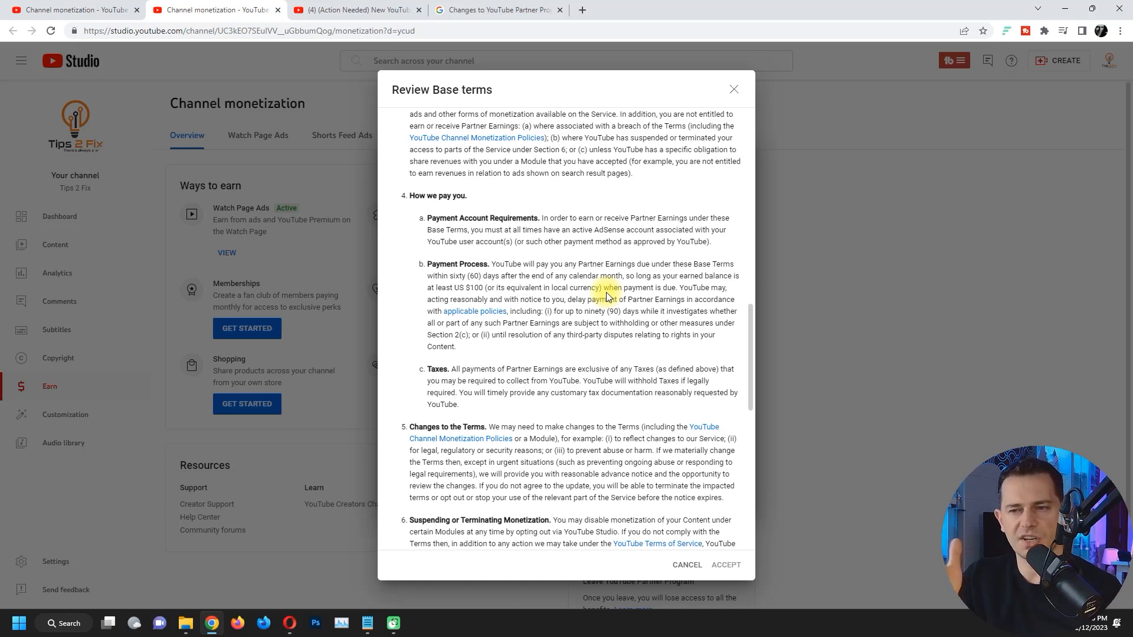
scroll(down, 3)
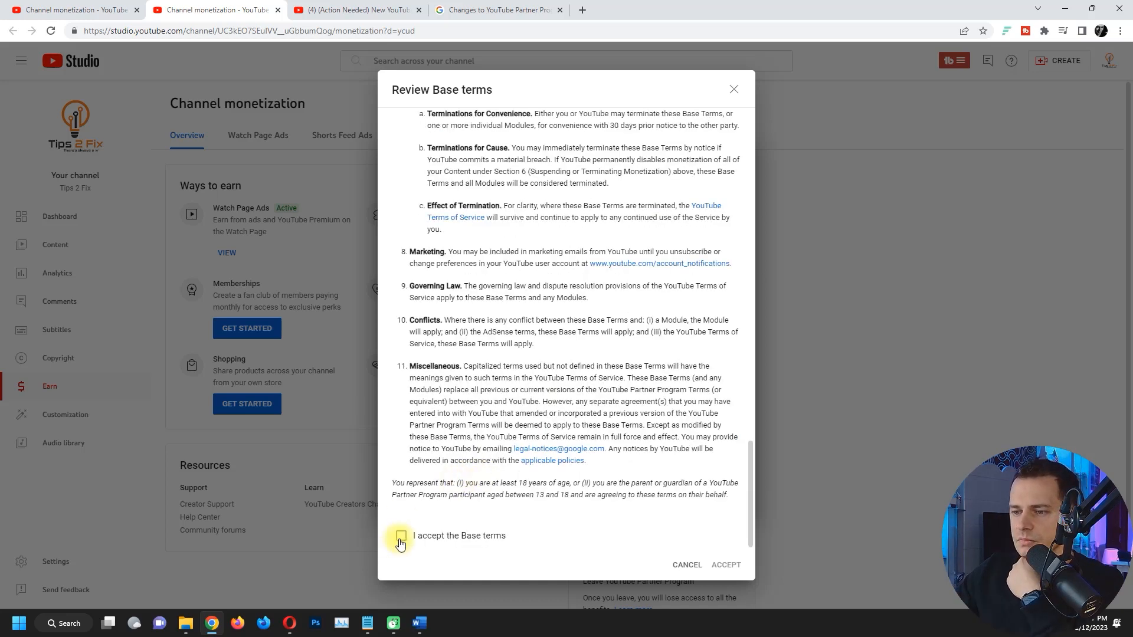
click(400, 536)
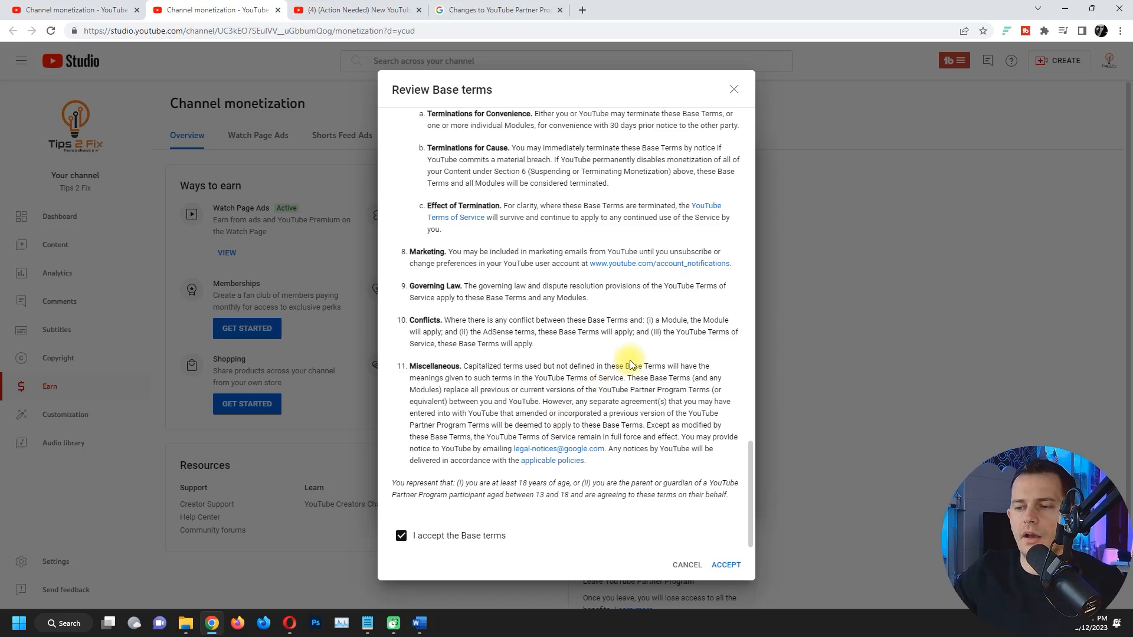
mouse_move(623, 354)
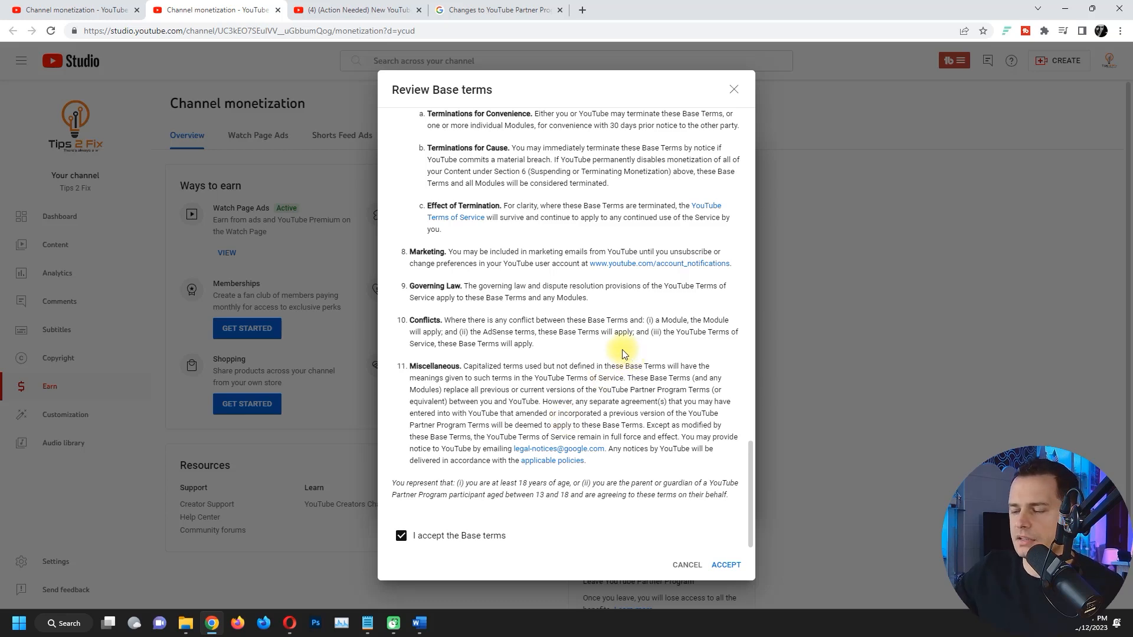
Confirm acceptance of the Base terms.
click(725, 564)
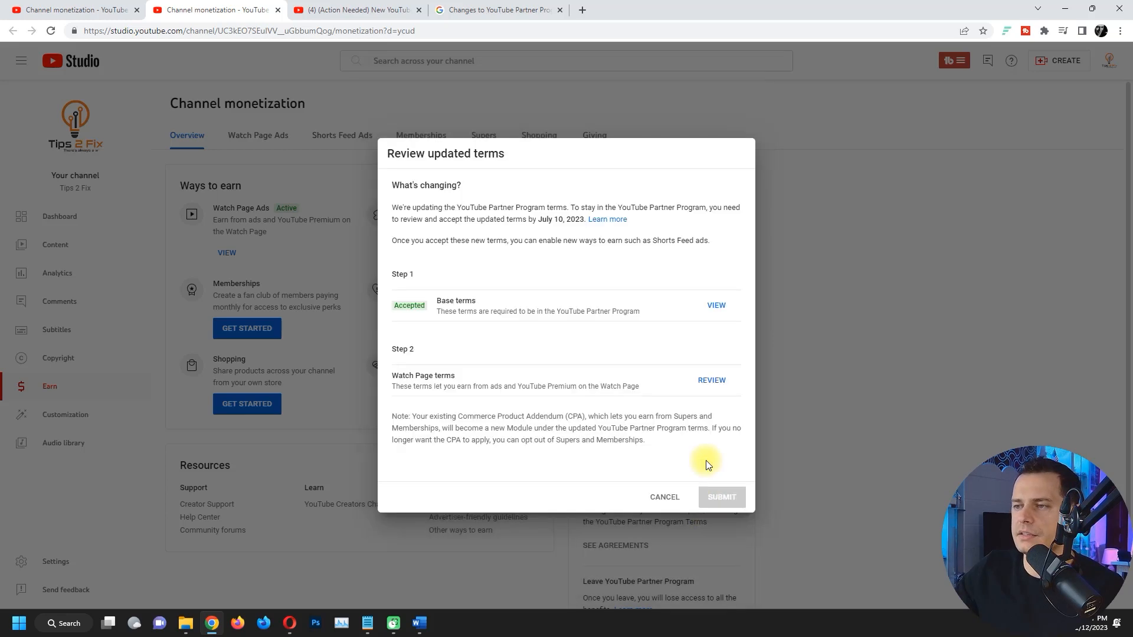
mouse_move(499, 343)
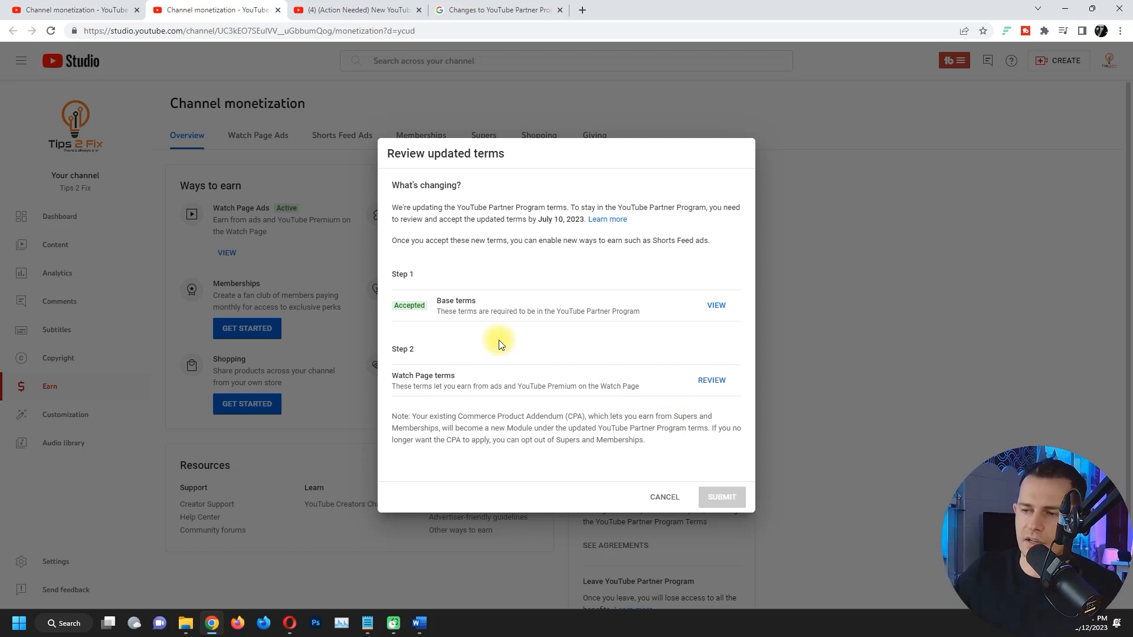
mouse_move(566, 410)
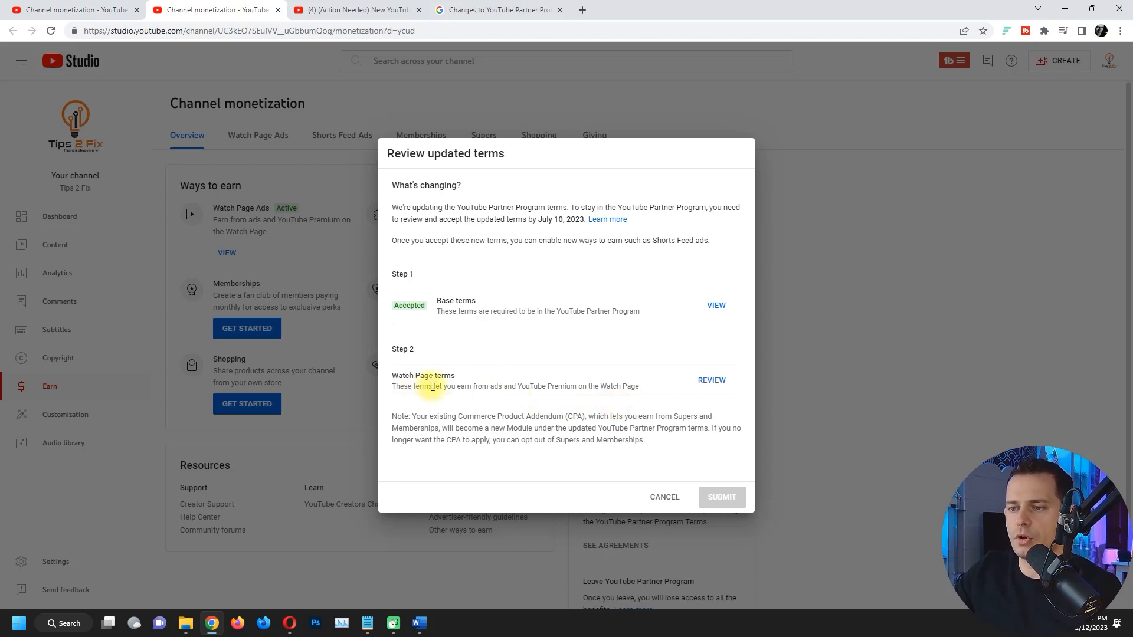
Review the Watch Page terms, tick 'I accept the Watch Page terms', and accept.
click(711, 379)
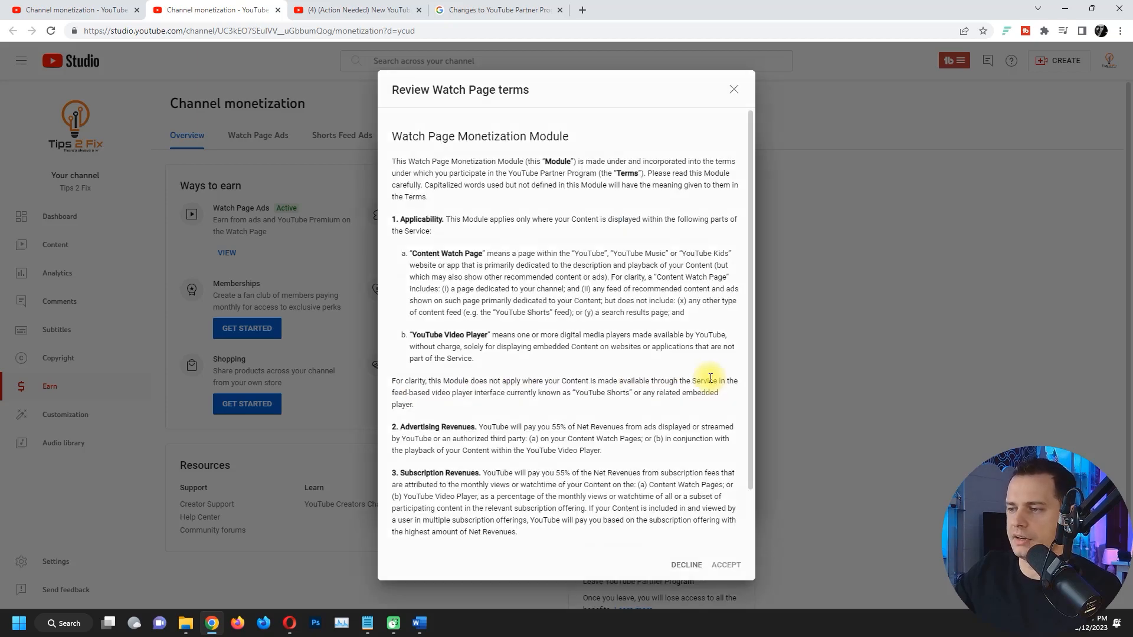
scroll(down, 3)
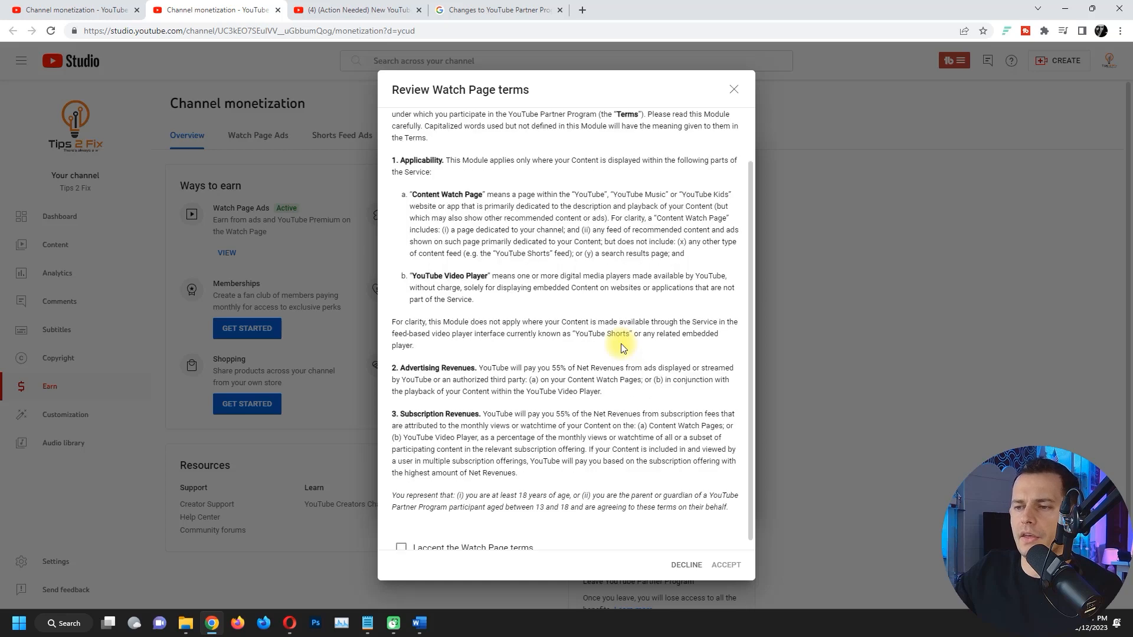
scroll(down, 3)
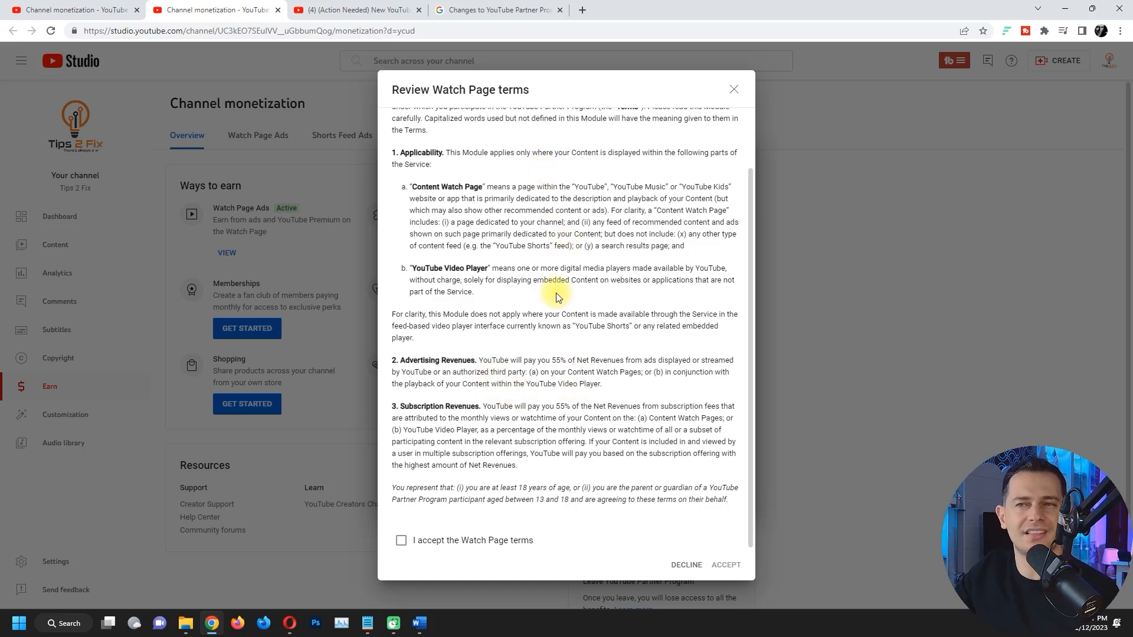
mouse_move(603, 401)
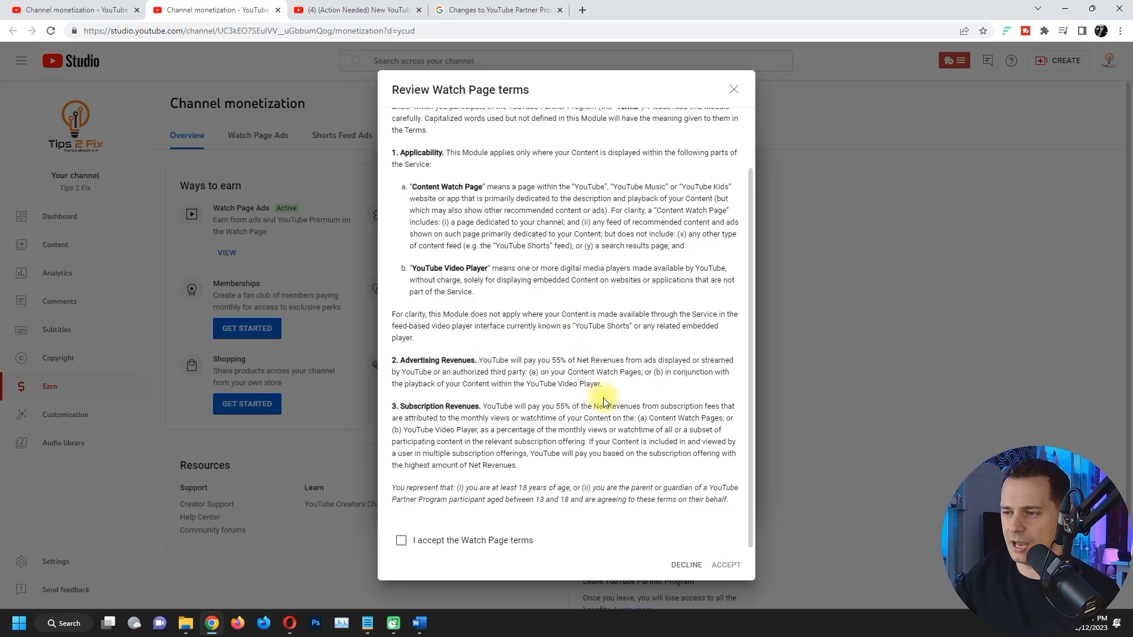
click(402, 540)
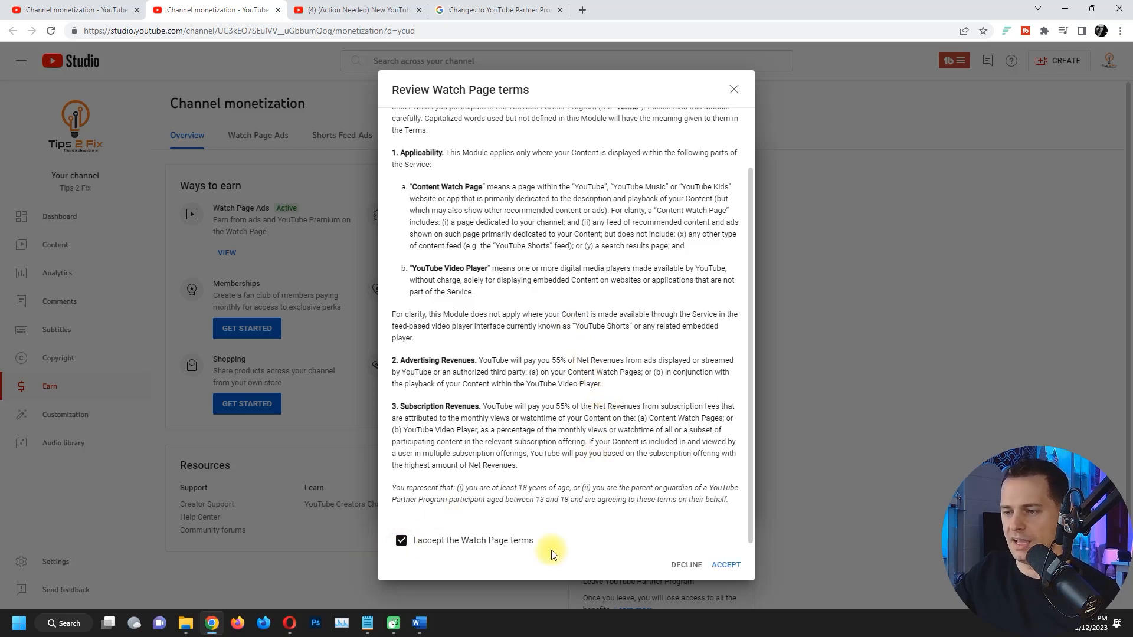
mouse_move(764, 570)
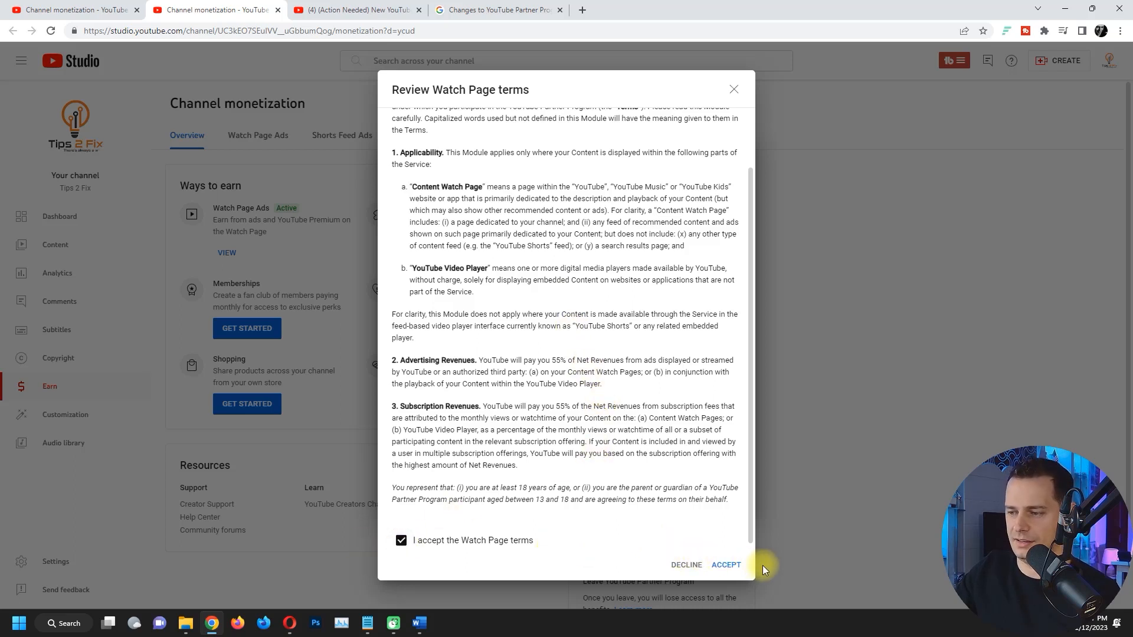
click(725, 564)
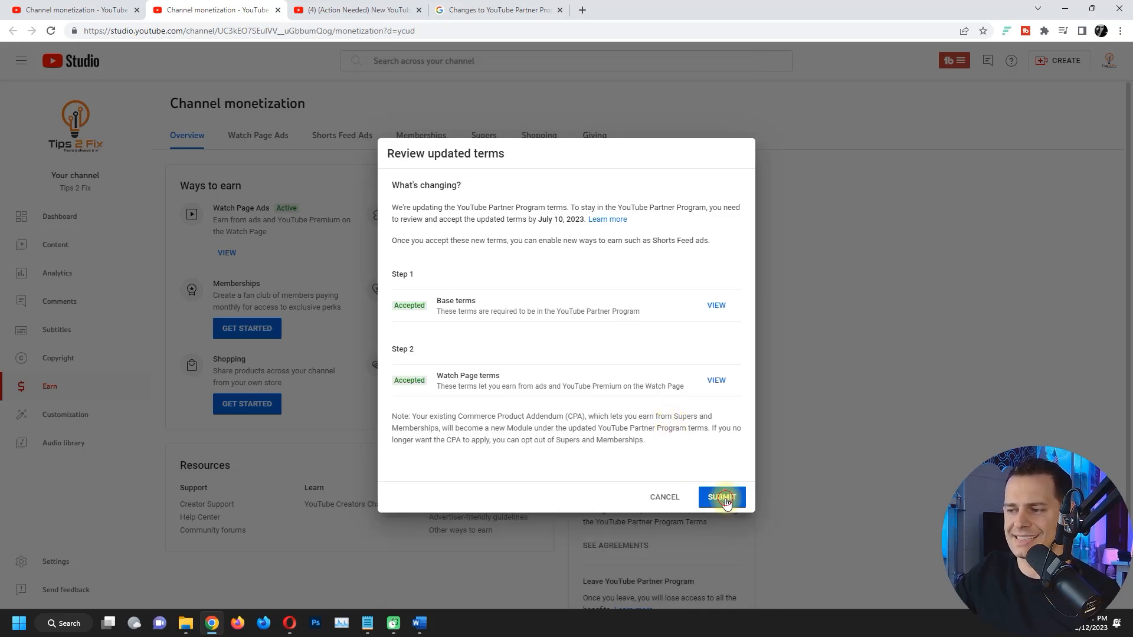
Submit the accepted Base and Watch Page terms.
click(721, 496)
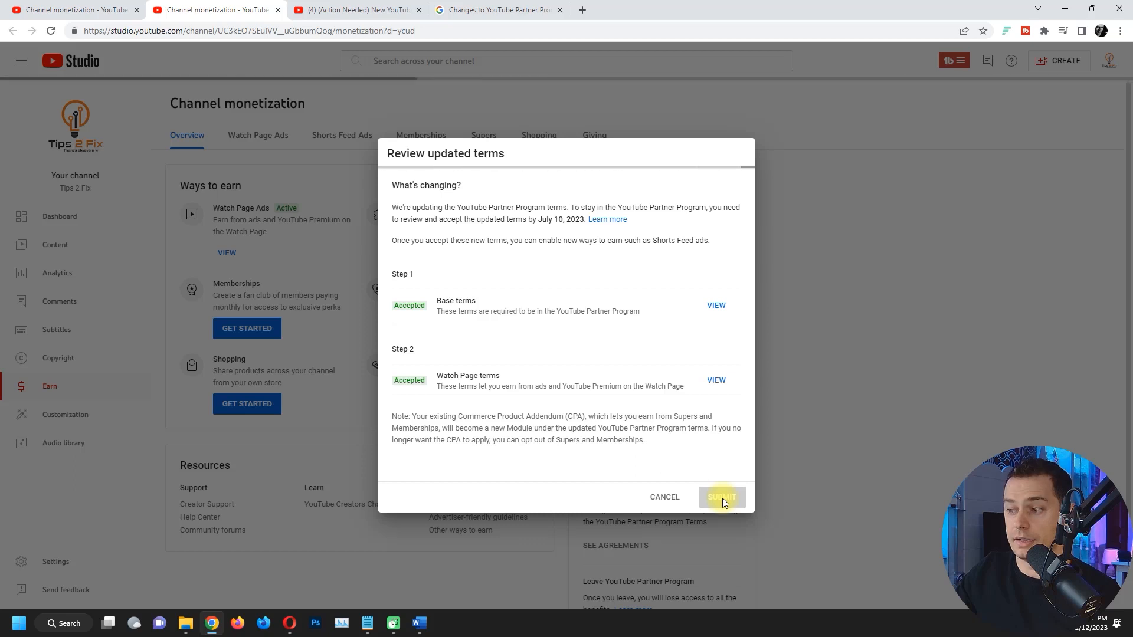
click(720, 497)
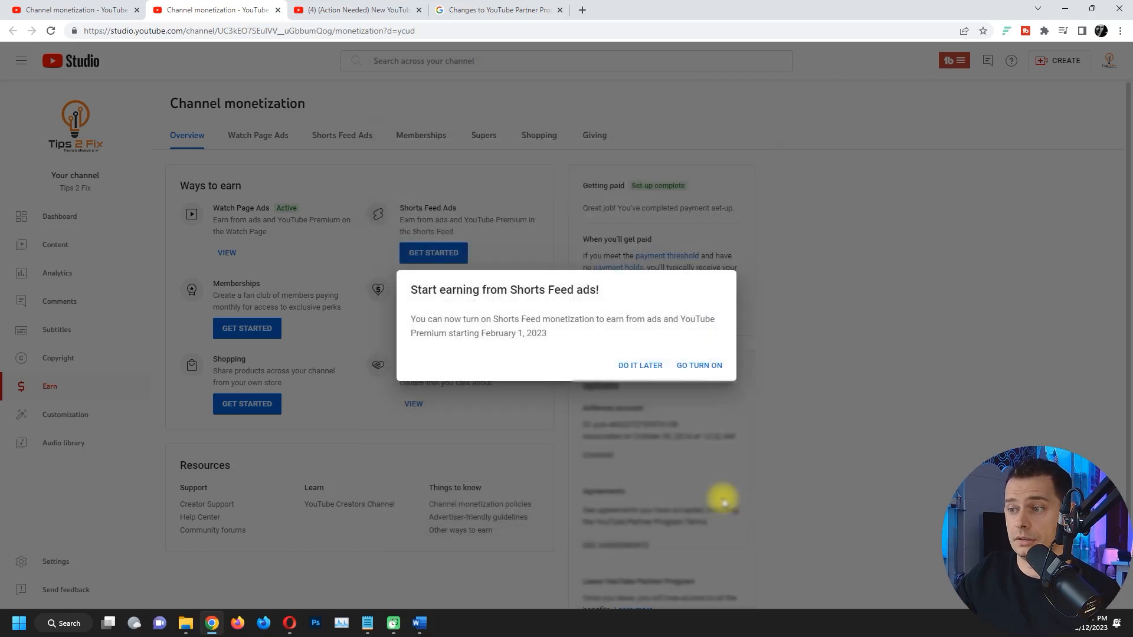
mouse_move(556, 338)
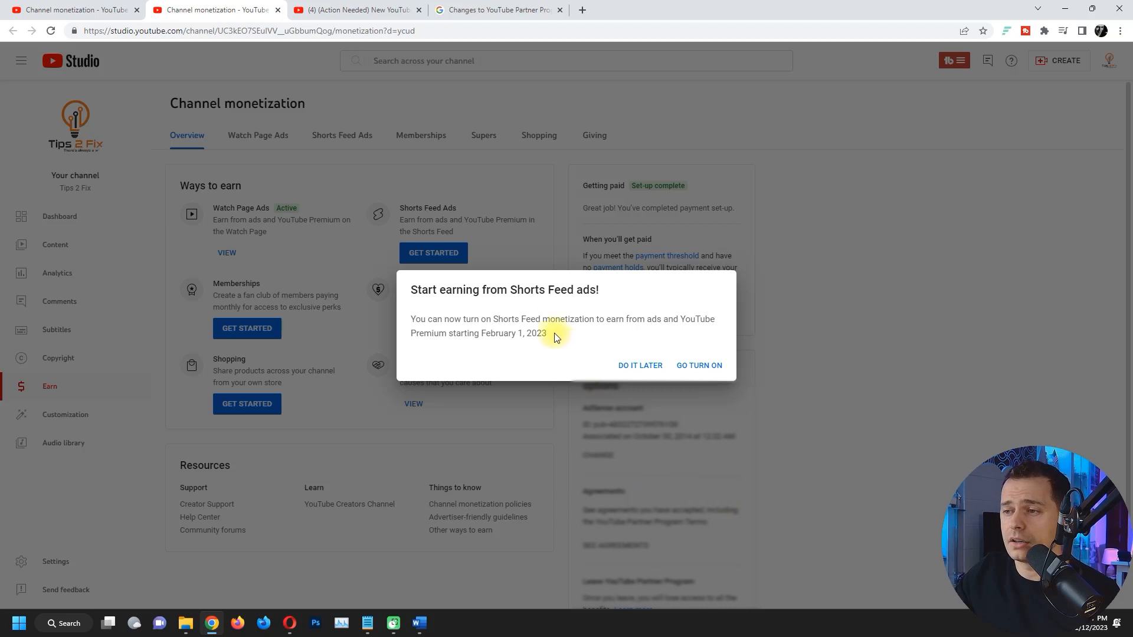
mouse_move(686, 354)
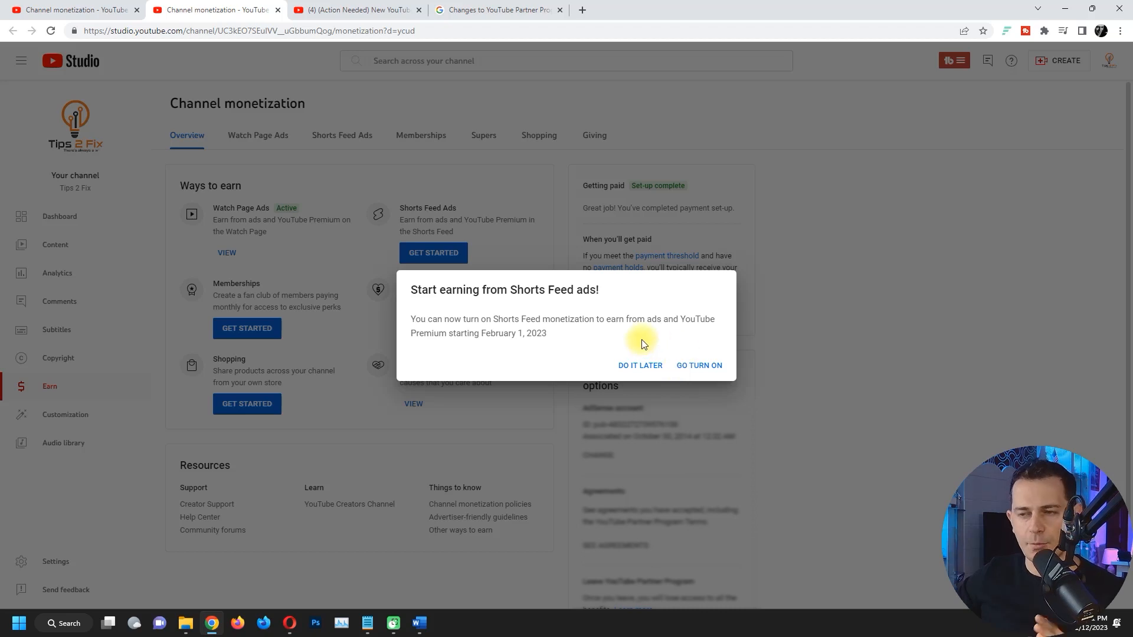
mouse_move(698, 366)
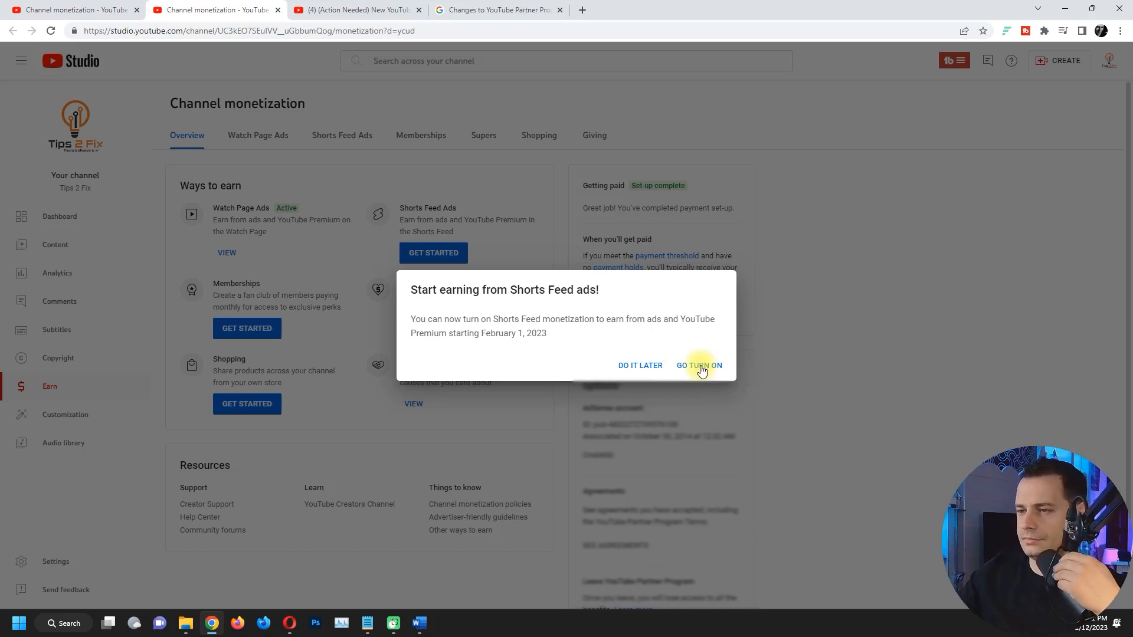
Turn on Shorts Feed ads by reviewing and accepting the Shorts Feed terms.
click(698, 365)
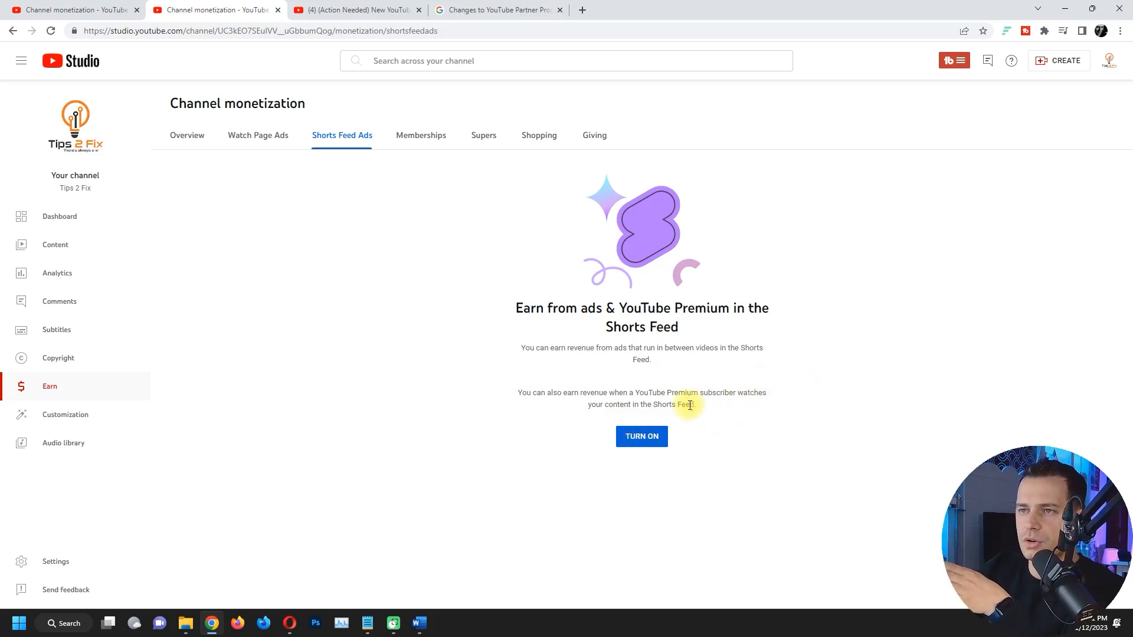
click(641, 436)
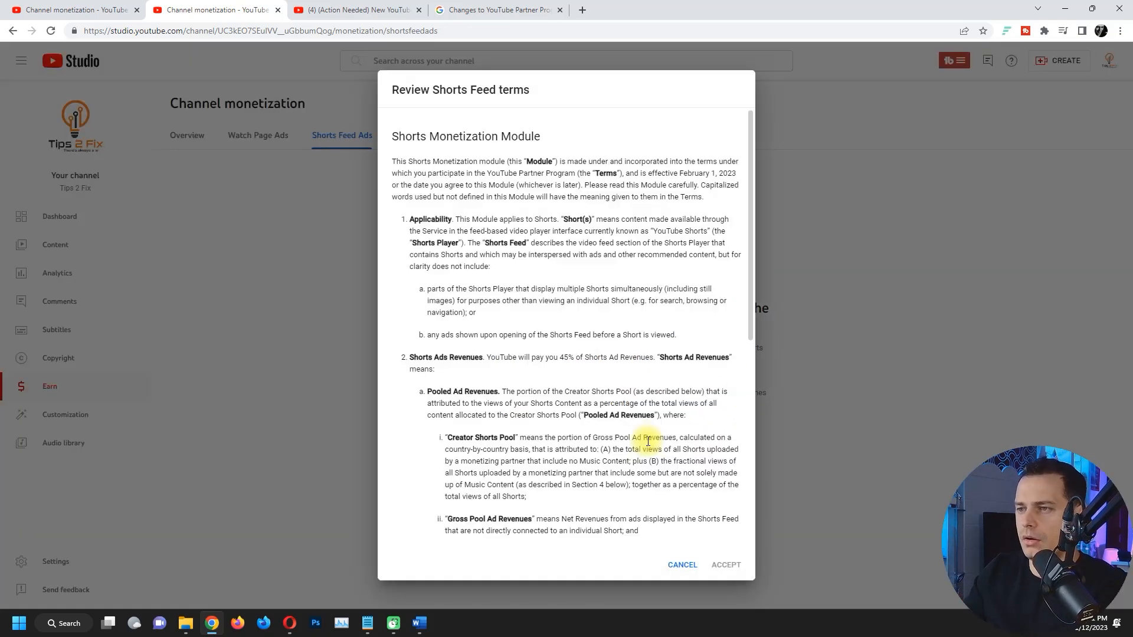
scroll(down, 3)
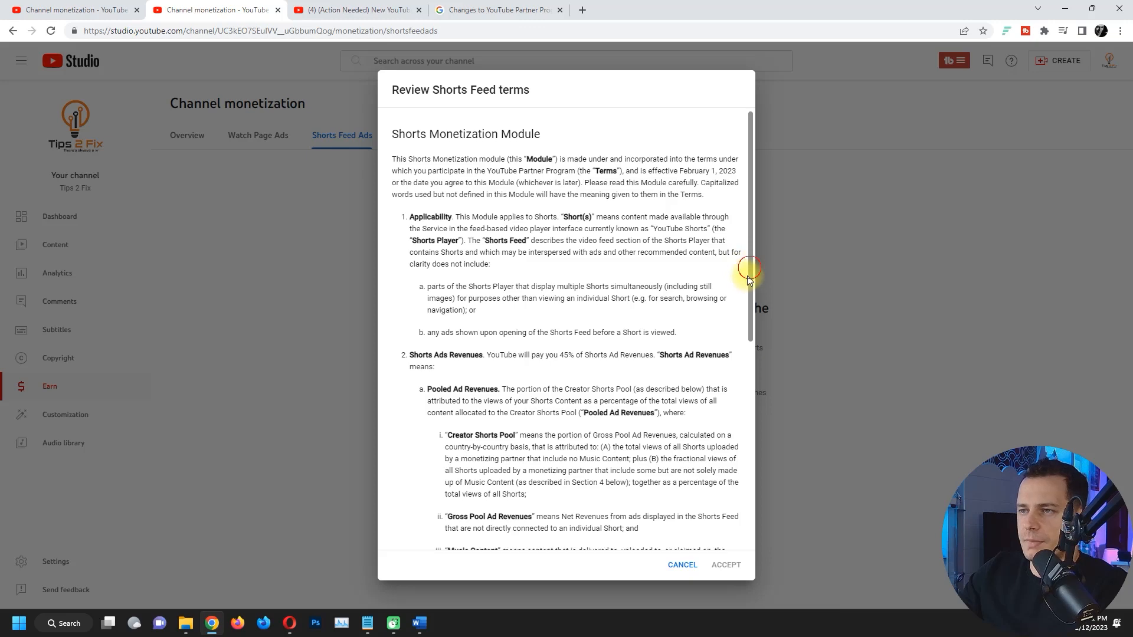
scroll(down, 3)
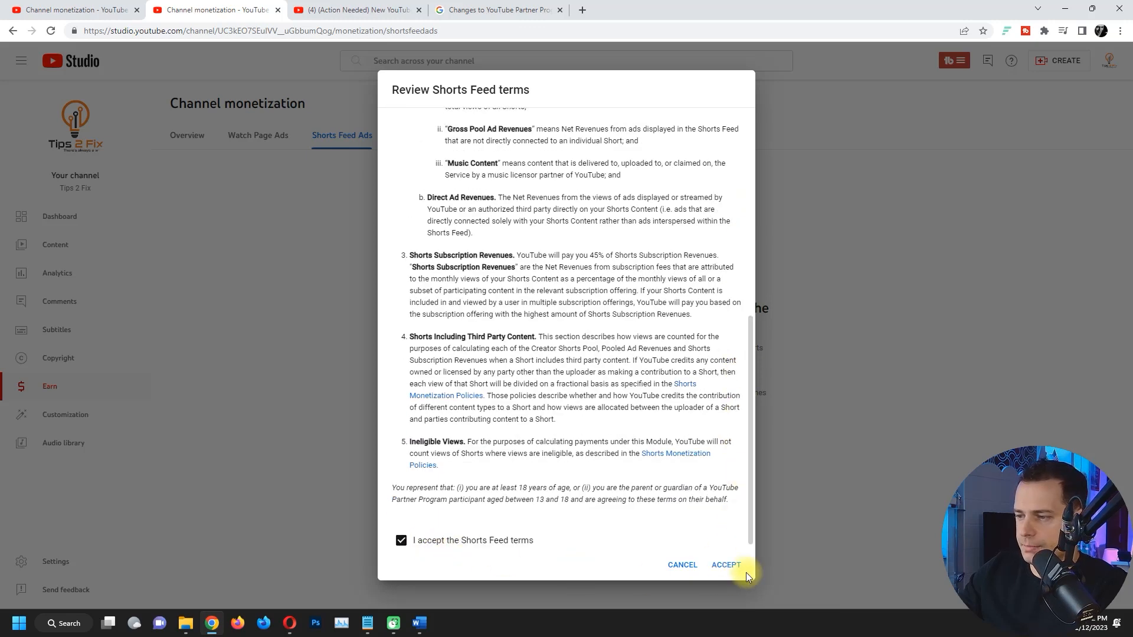
click(725, 564)
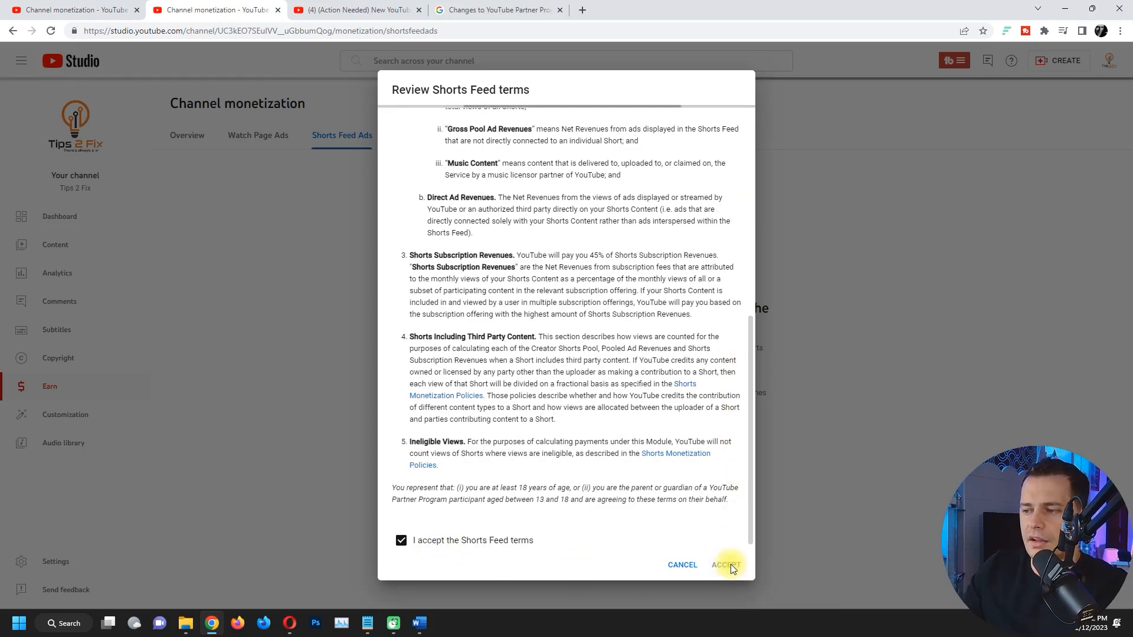
click(725, 565)
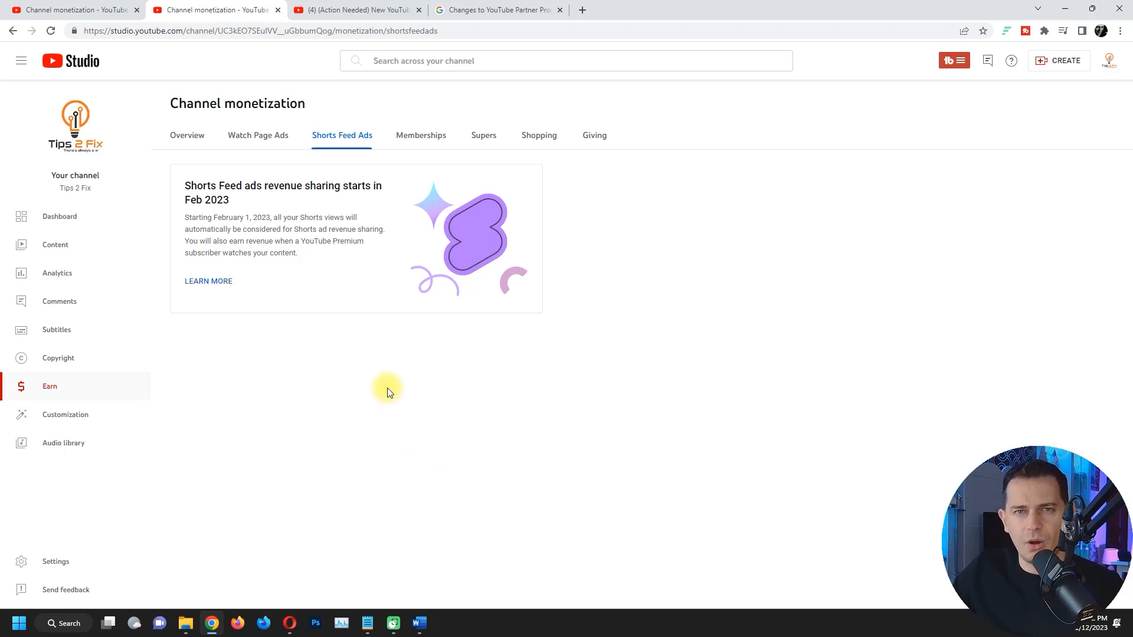
mouse_move(445, 160)
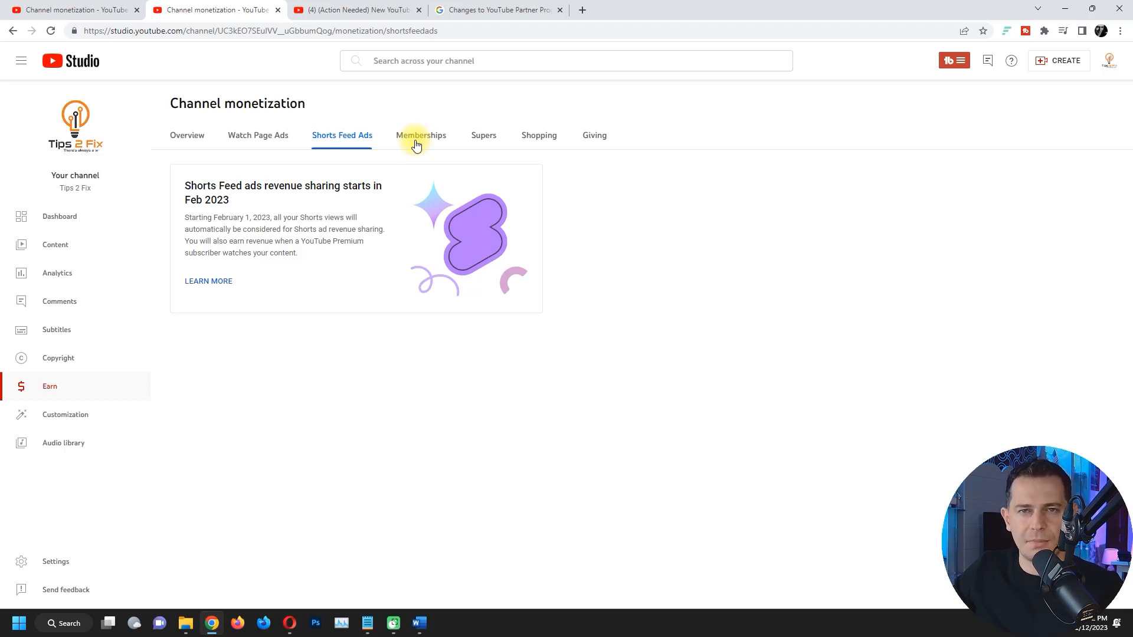
Check the Memberships and Supers tabs, then confirm Shorts Feed Ads shows Active on Overview.
click(420, 135)
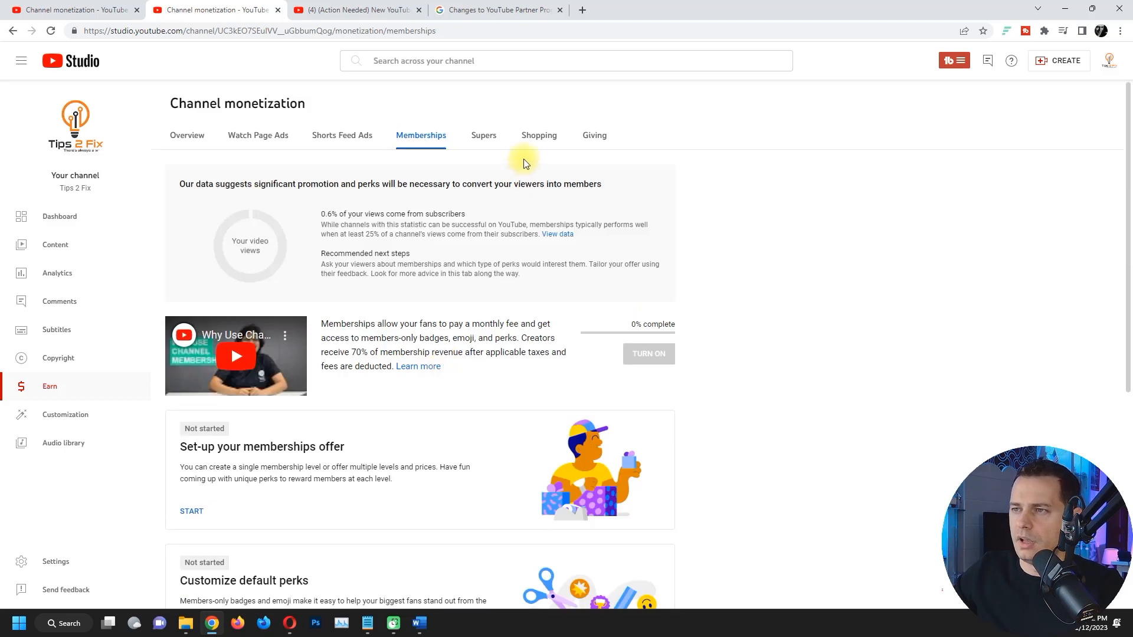
click(483, 135)
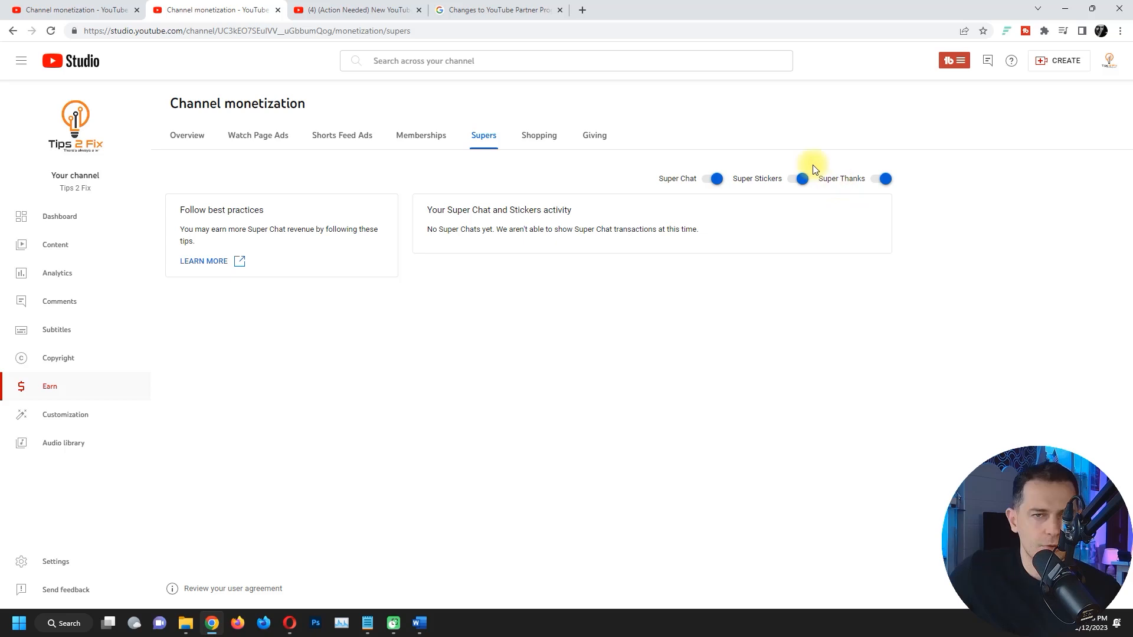
click(187, 135)
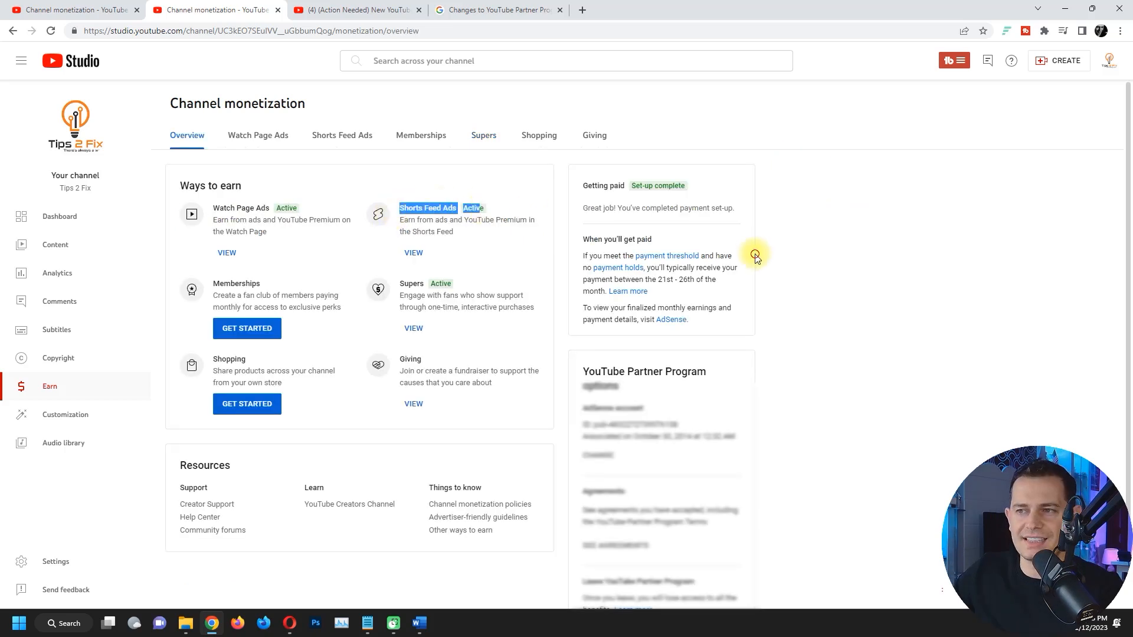